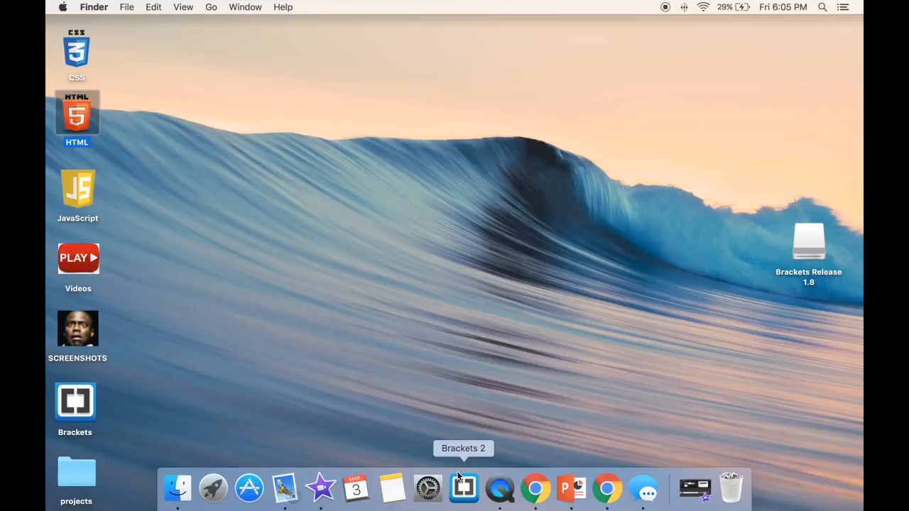
mouse_move(98, 115)
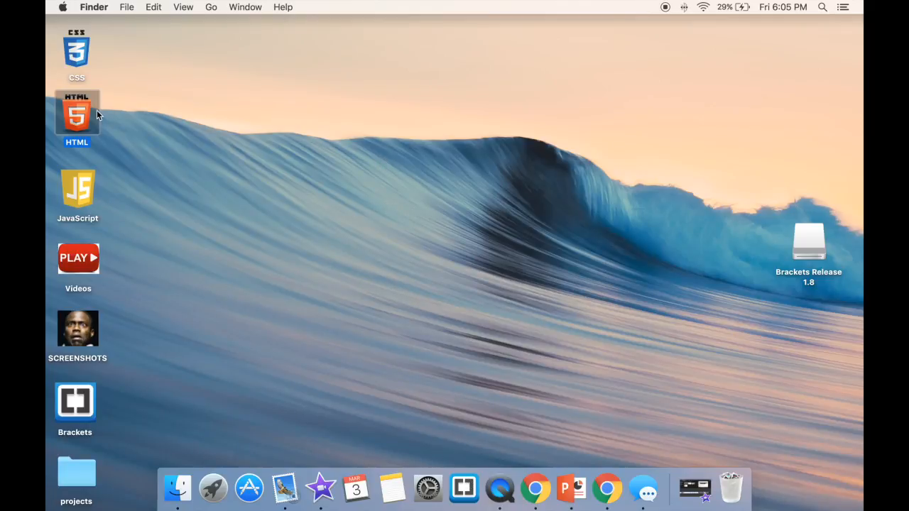
- Move the HTML folder up beside the CSS folder on the desktop
drag(77, 113, 143, 68)
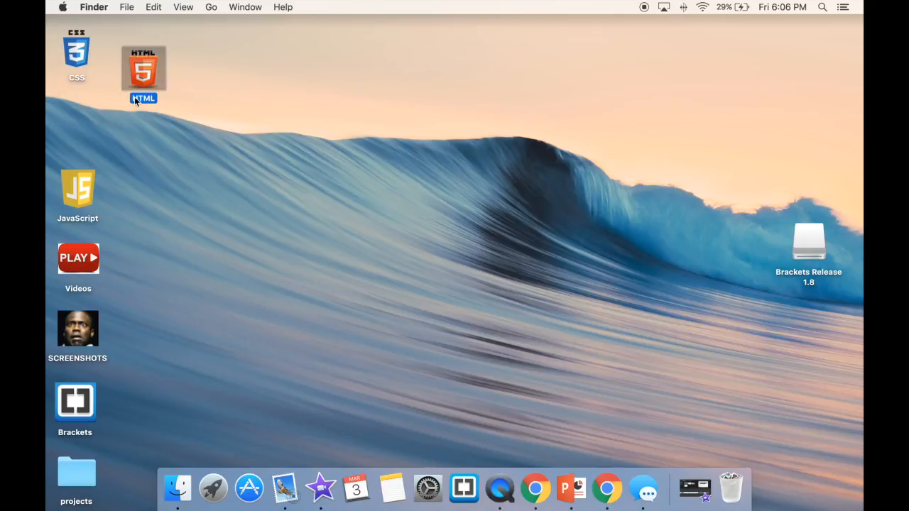
mouse_move(142, 103)
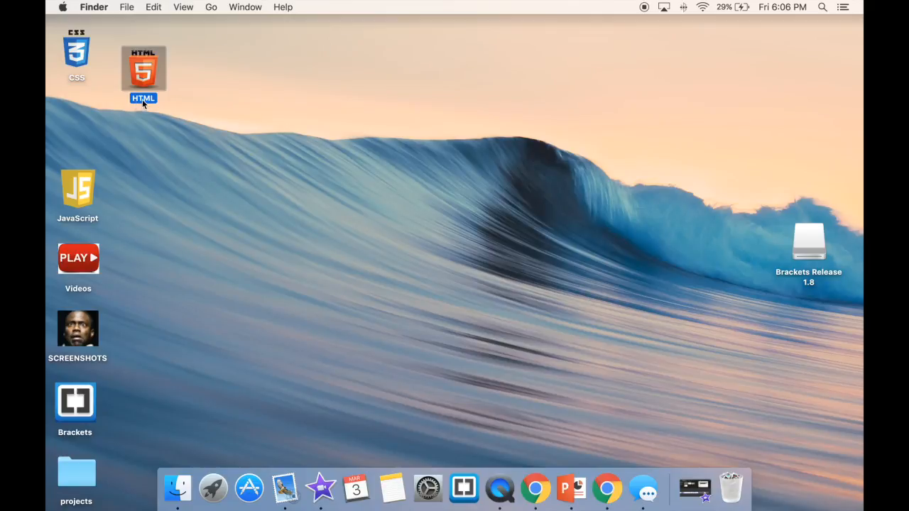
mouse_move(178, 128)
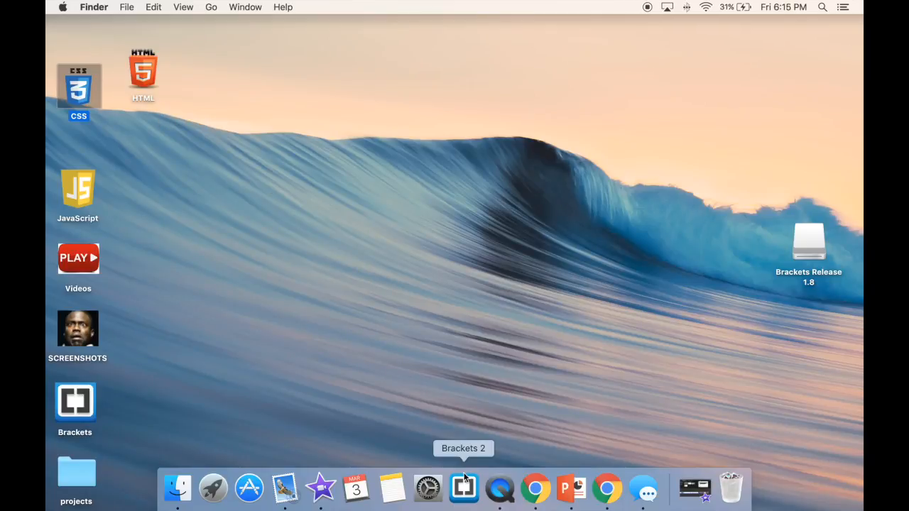
- Launch Brackets and load the desktop's HTML folder as the project
click(463, 489)
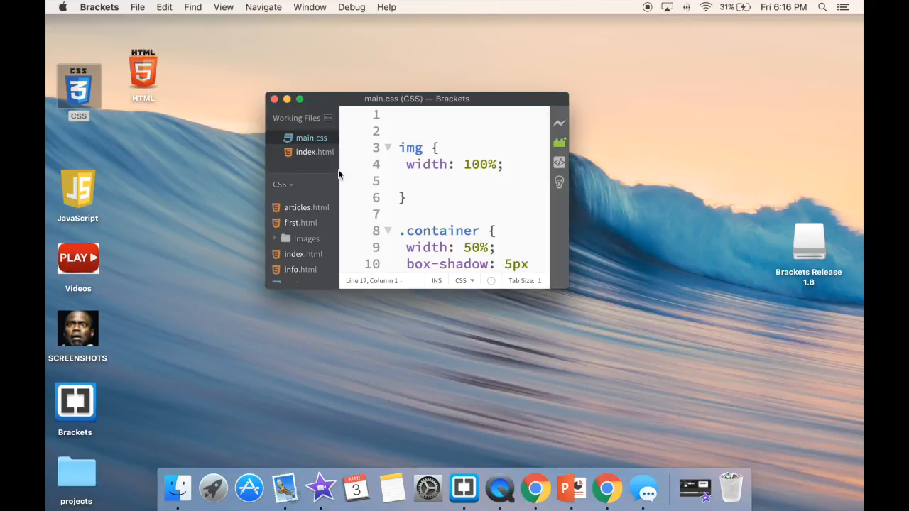
mouse_move(193, 131)
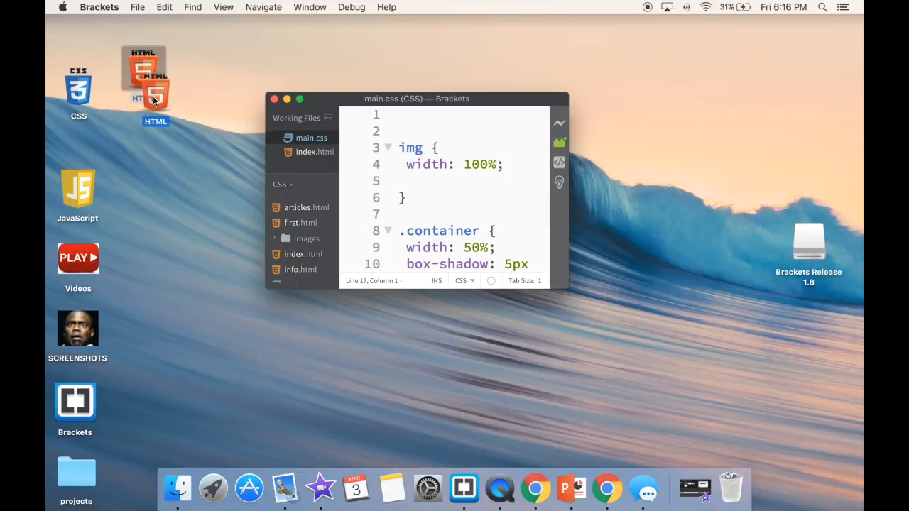
drag(155, 79, 239, 131)
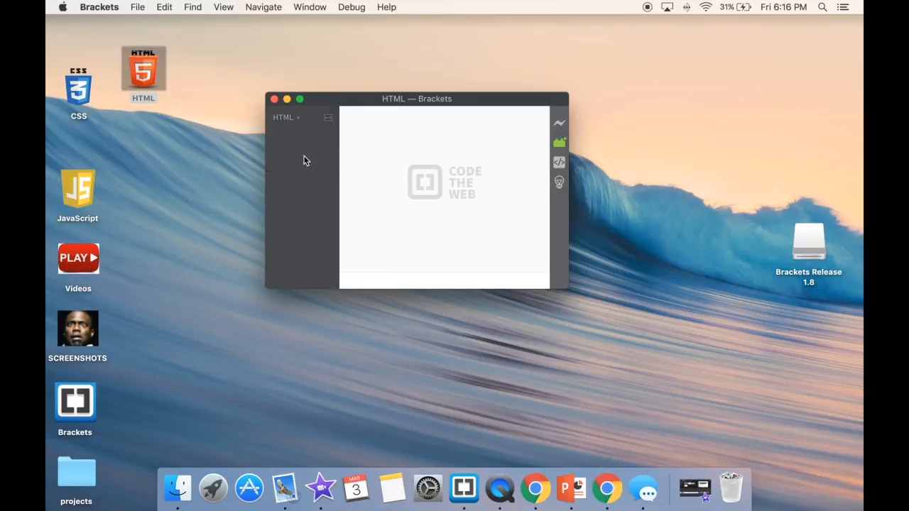
mouse_move(287, 127)
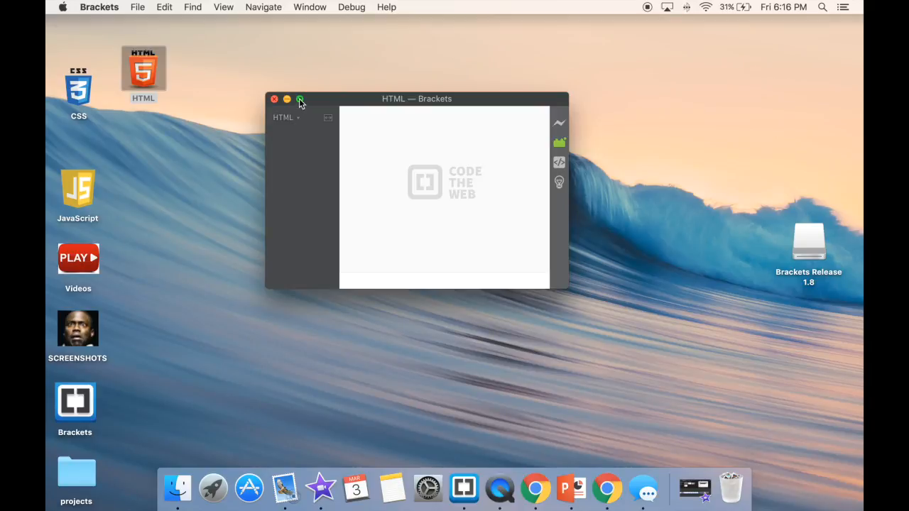
- Create a new file named index.html in the HTML project and leave it open
click(299, 100)
text(index.html)
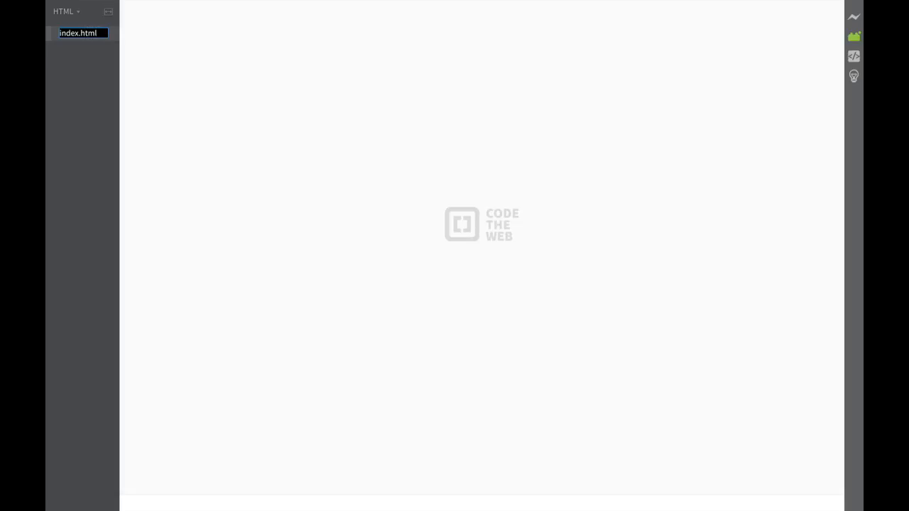
click(93, 31)
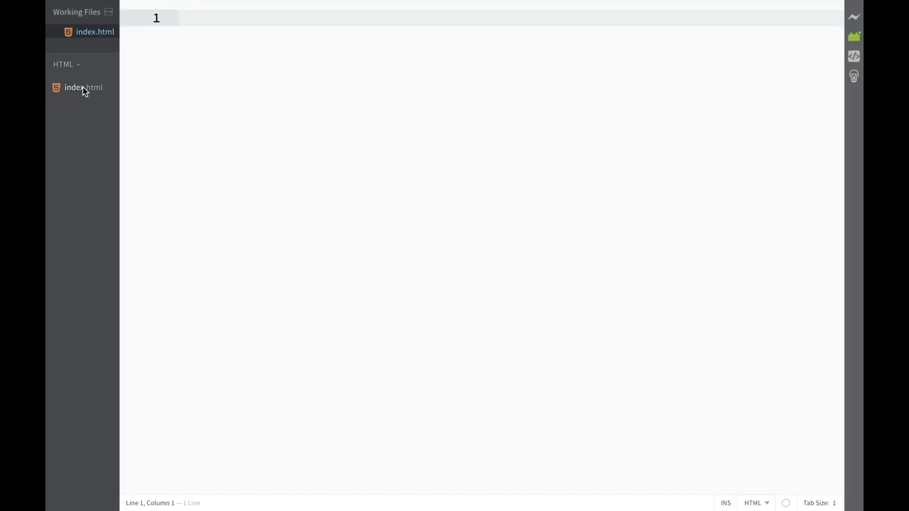
mouse_move(71, 97)
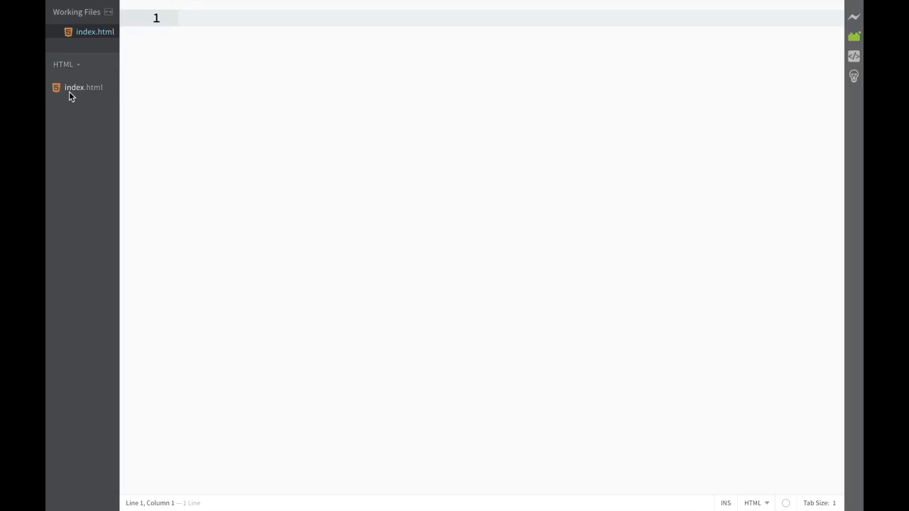
mouse_move(74, 91)
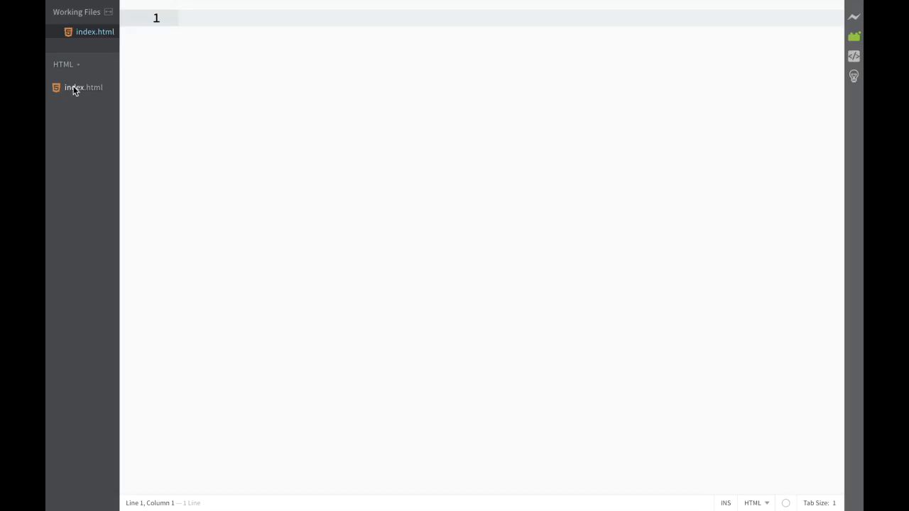
mouse_move(78, 96)
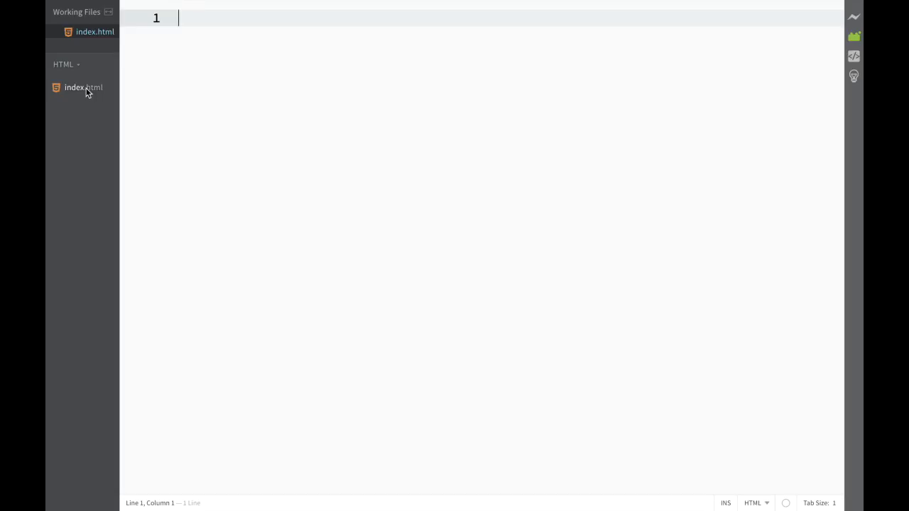
mouse_move(91, 98)
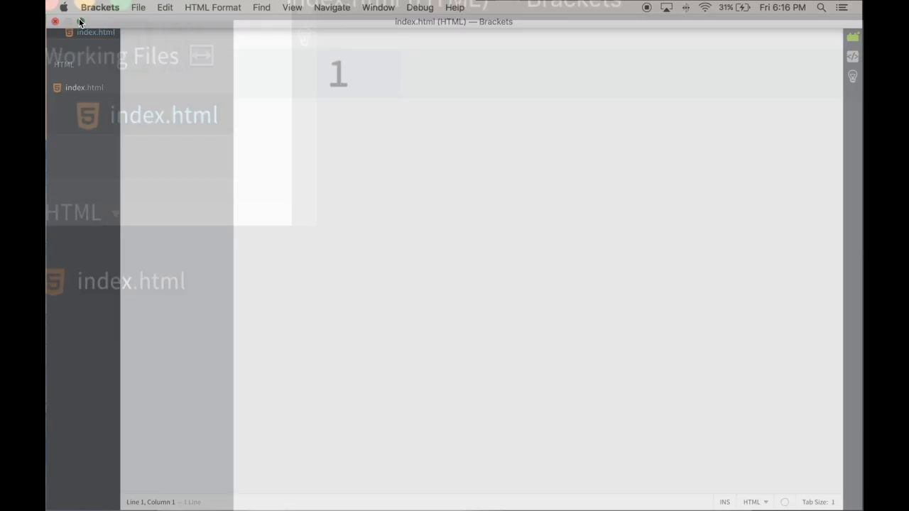
click(56, 21)
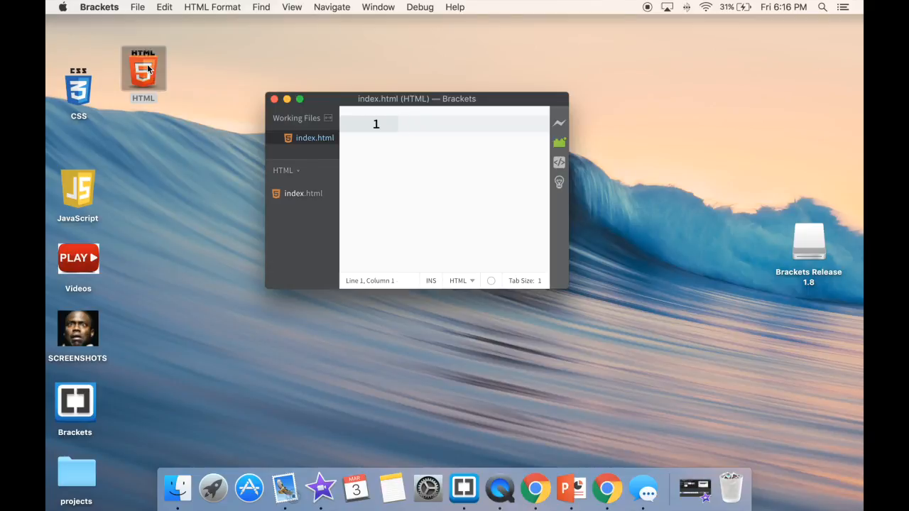
click(176, 488)
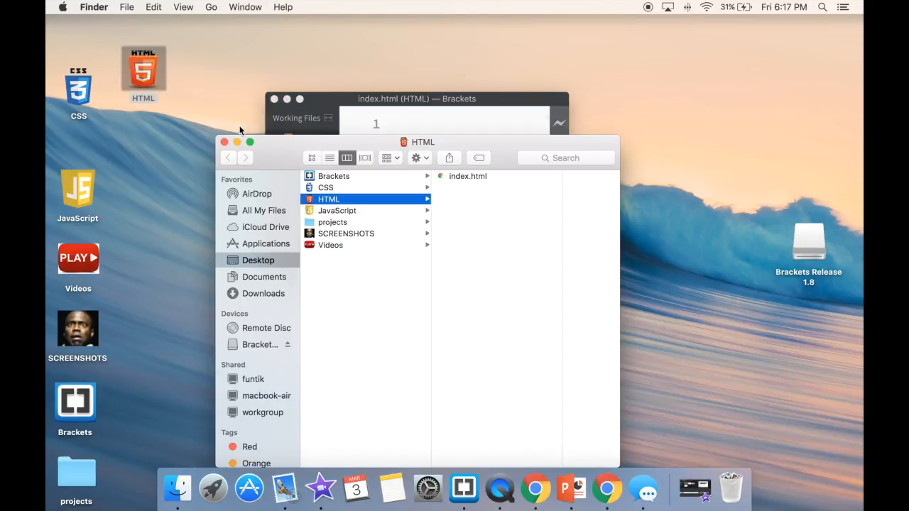
mouse_move(439, 179)
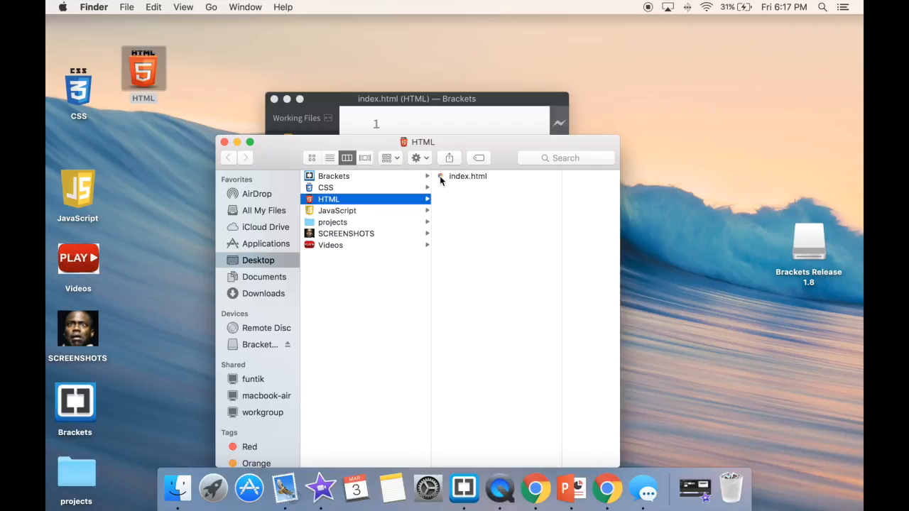
mouse_move(443, 178)
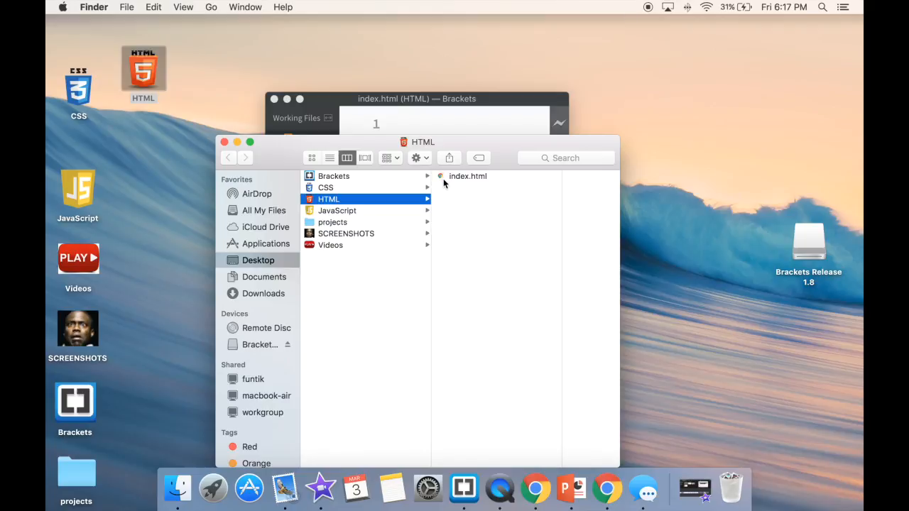
mouse_move(442, 183)
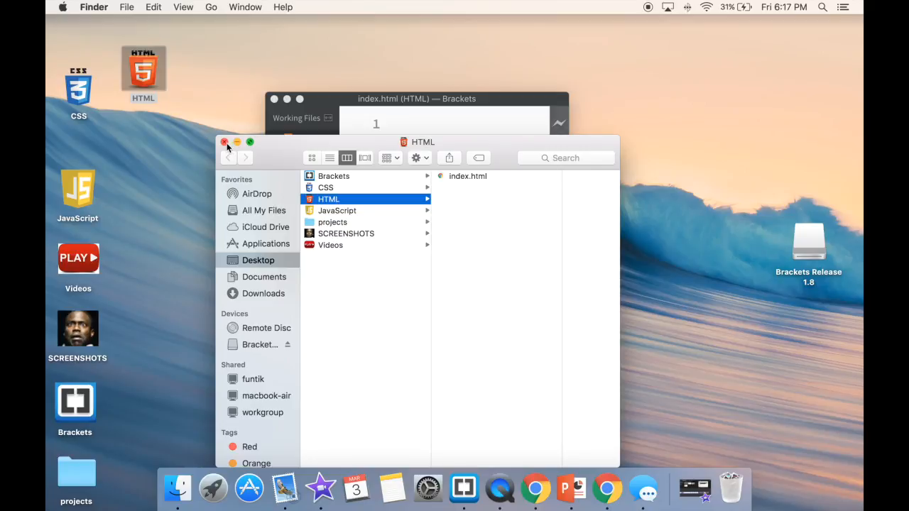
click(224, 142)
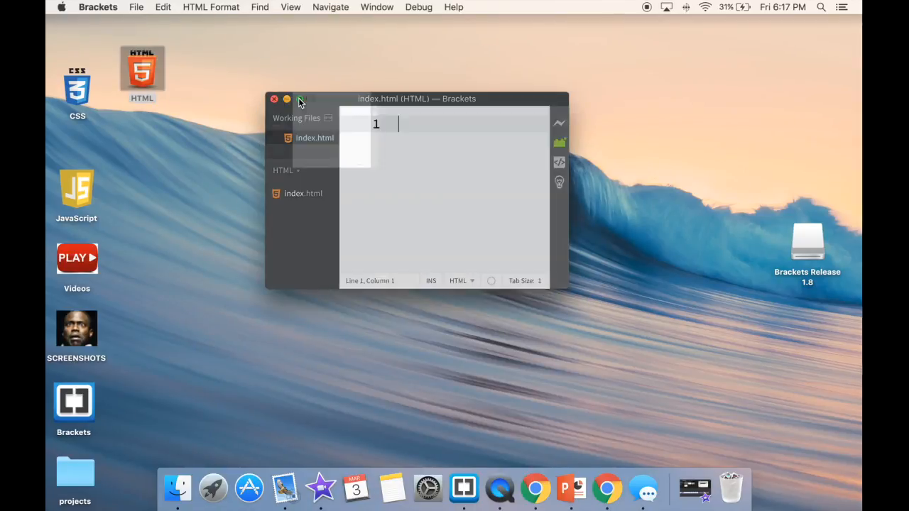
- Add an empty h1, an img tag and an empty form element to index.html
click(299, 99)
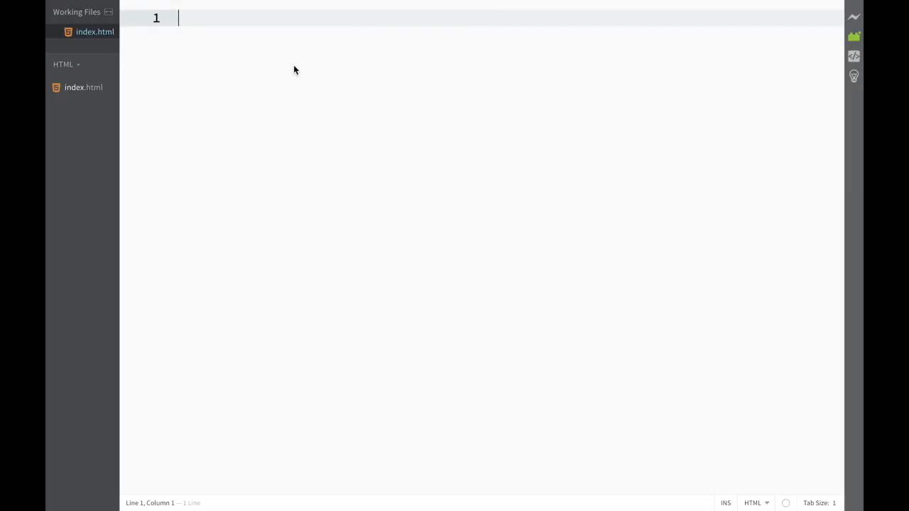
mouse_move(310, 43)
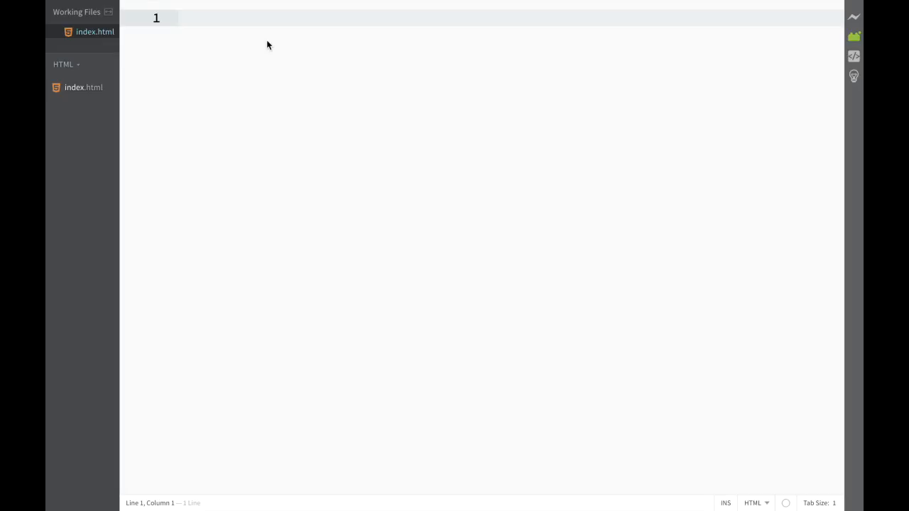
text(<)
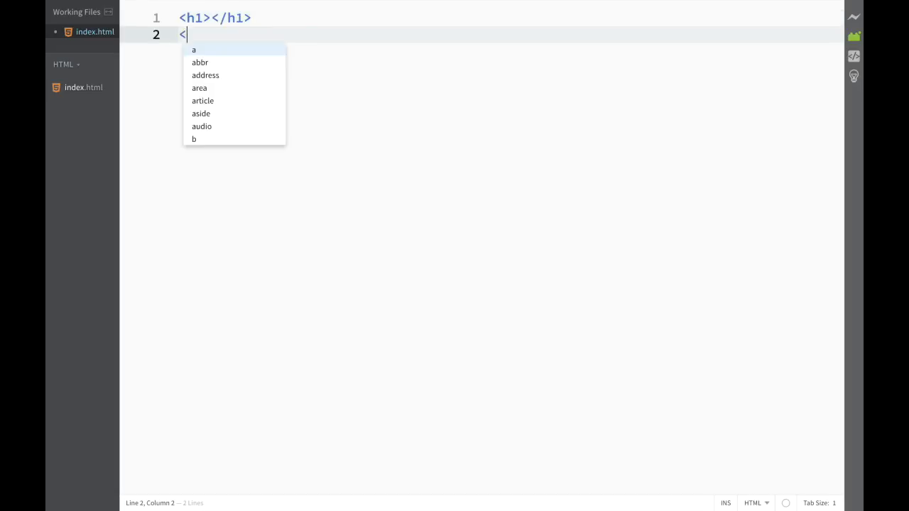
text(img)
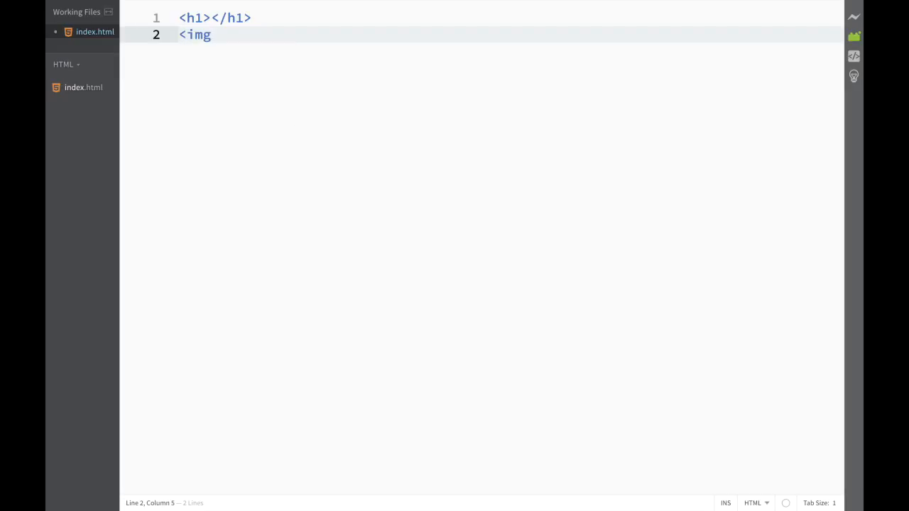
text(>)
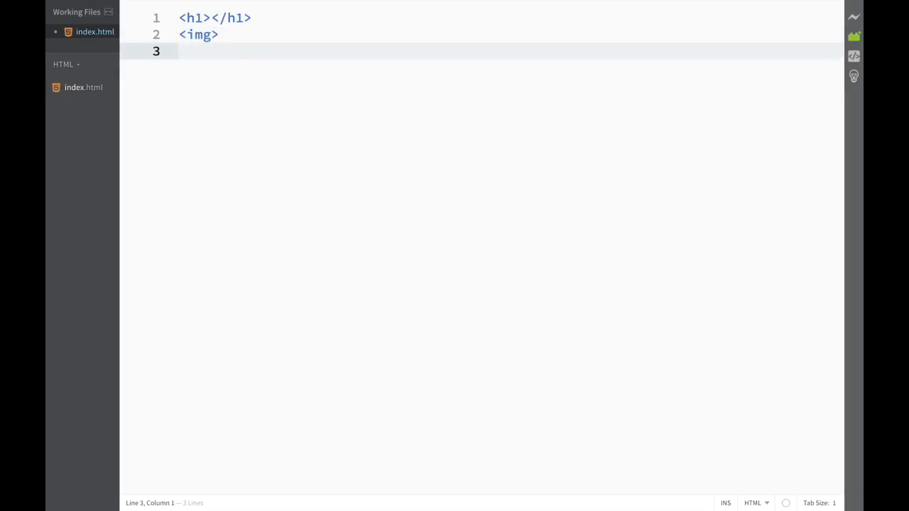
text(<)
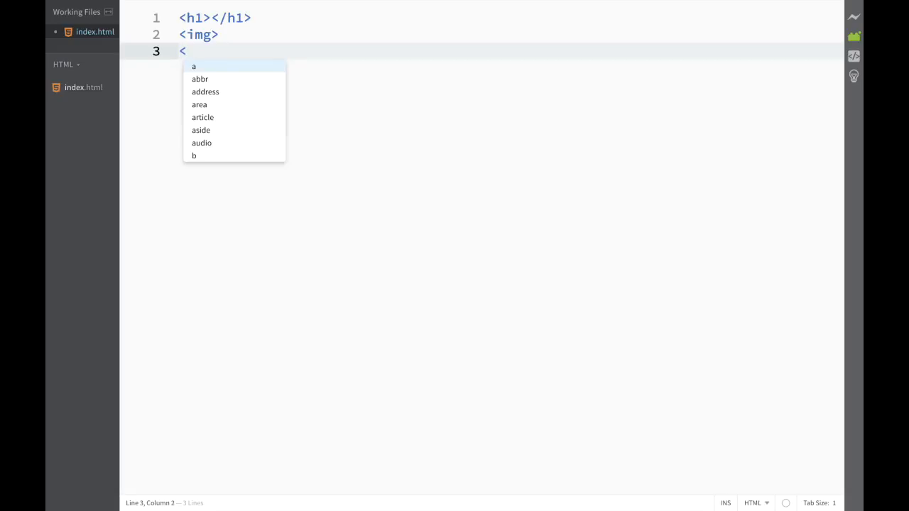
text(form></form>)
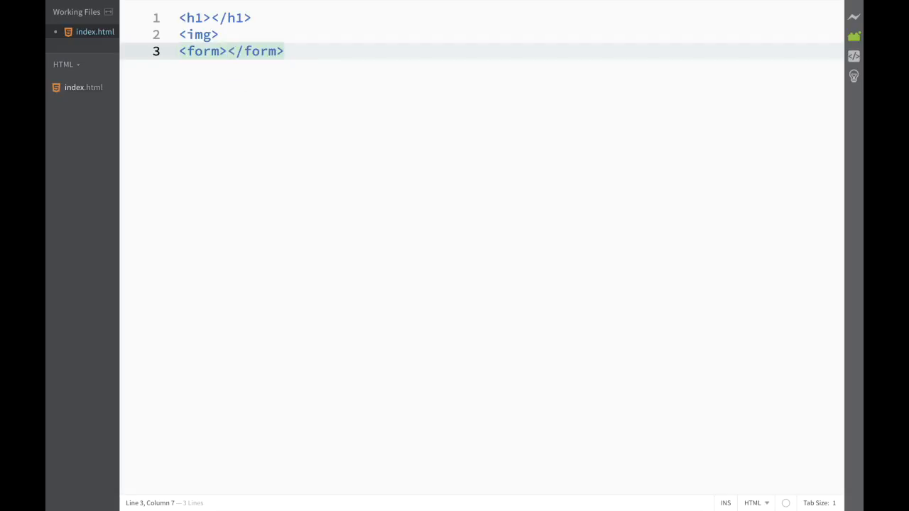
mouse_move(207, 60)
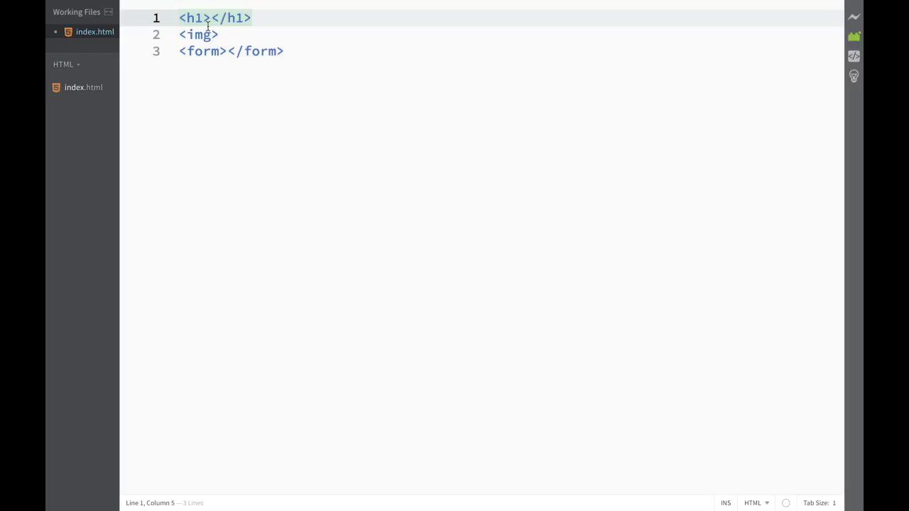
mouse_move(197, 17)
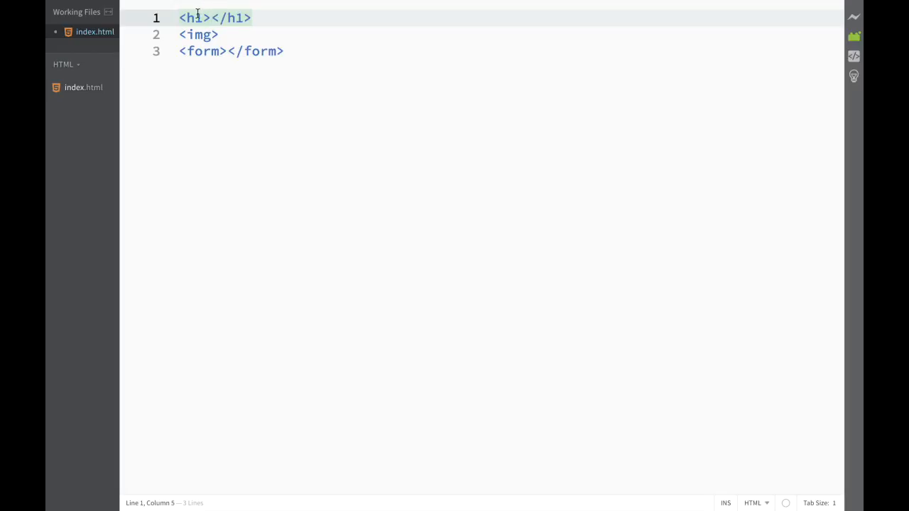
click(209, 34)
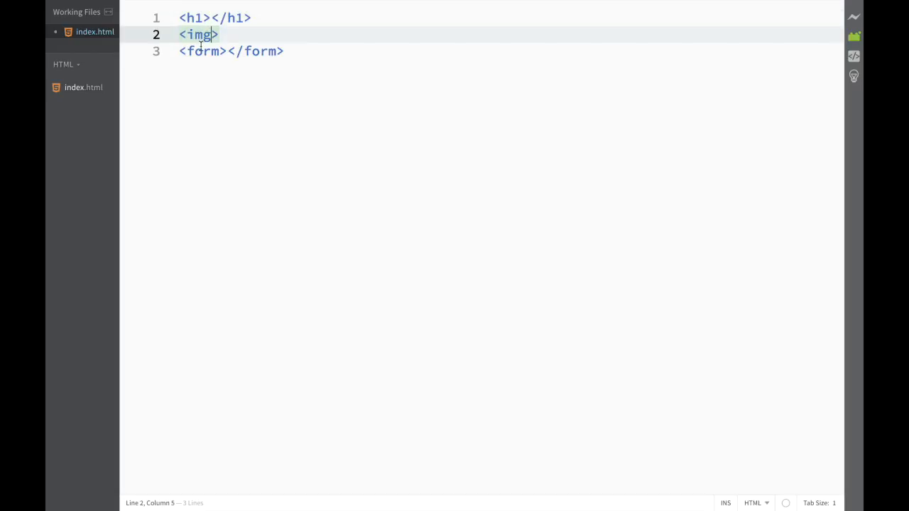
click(230, 51)
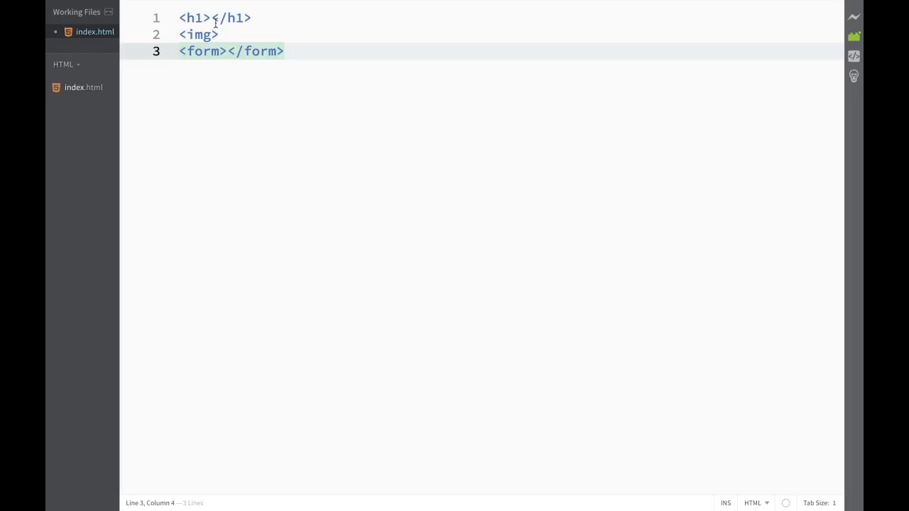
mouse_move(241, 34)
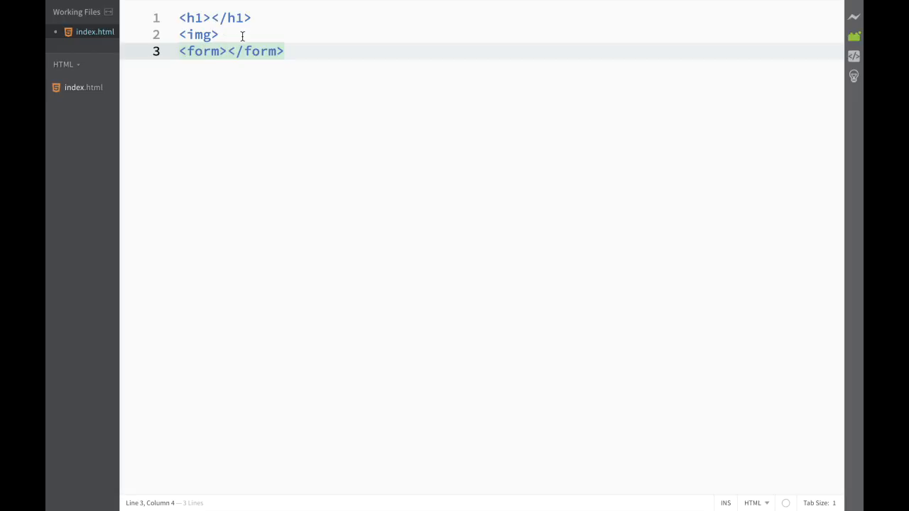
click(219, 34)
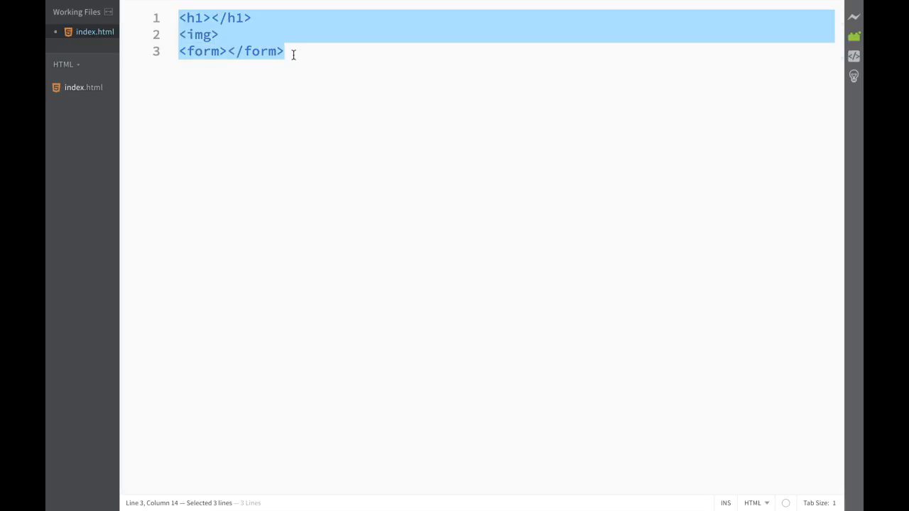
- Clear the test tags and write a <!doctype HTML> declaration on line 1
key(Delete)
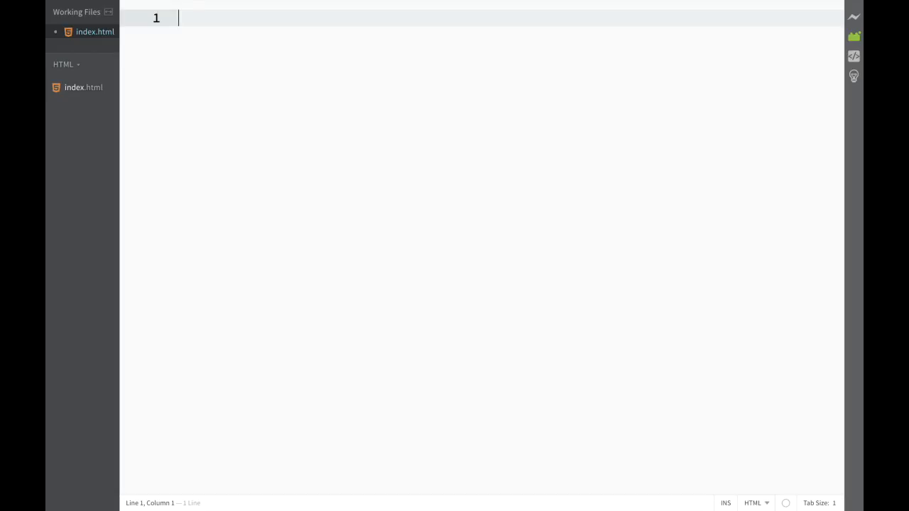
text(<)
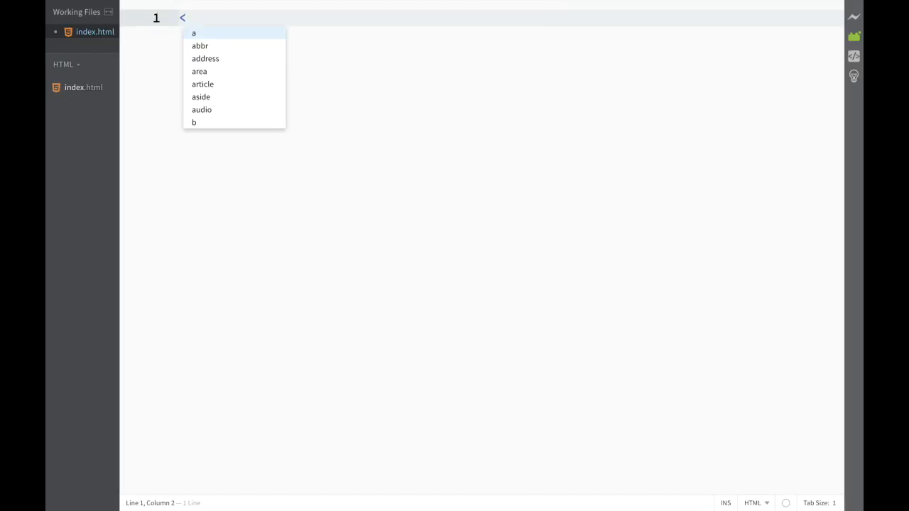
text(doctyp)
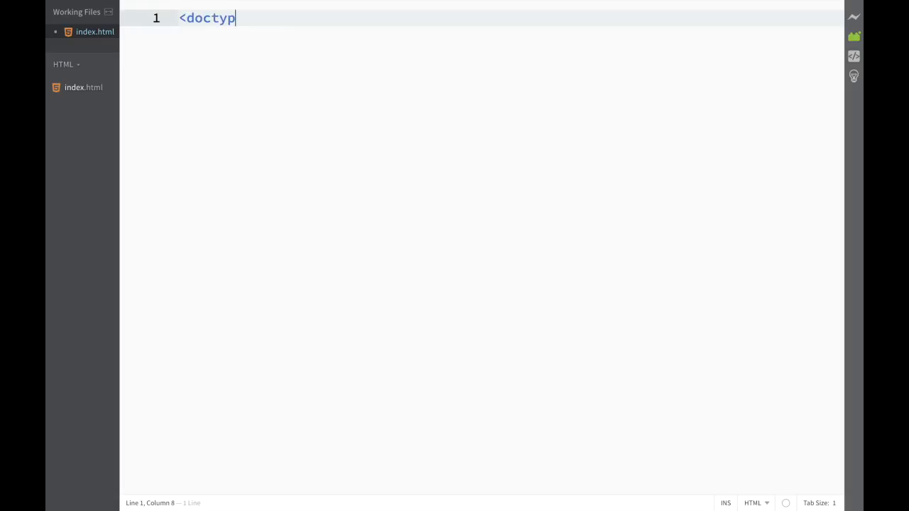
text(e)
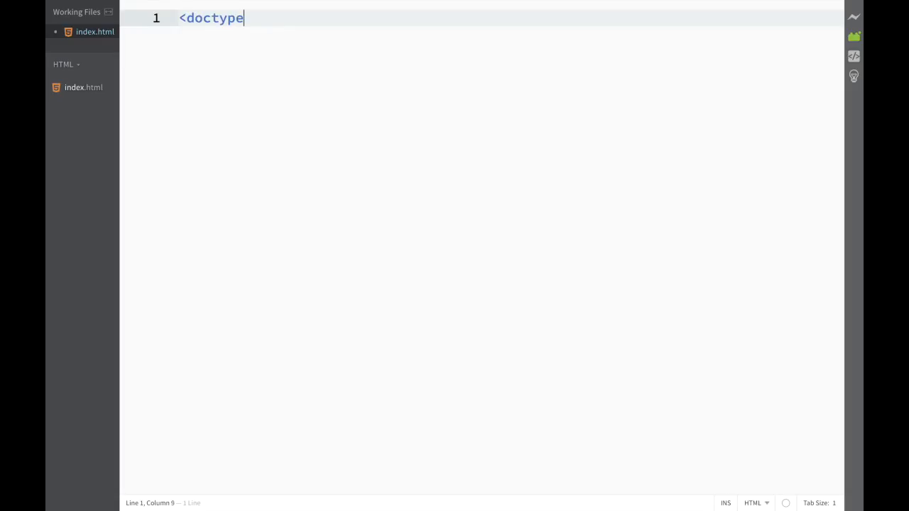
click(186, 17)
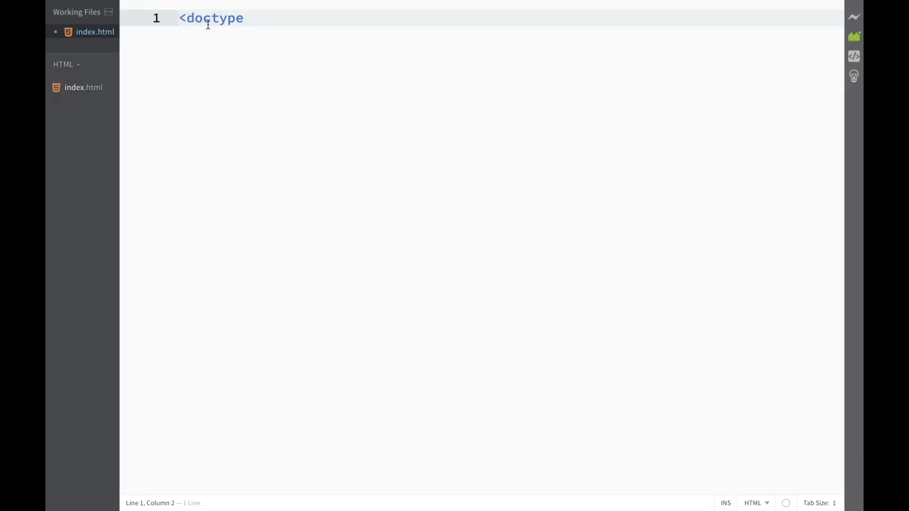
text(!)
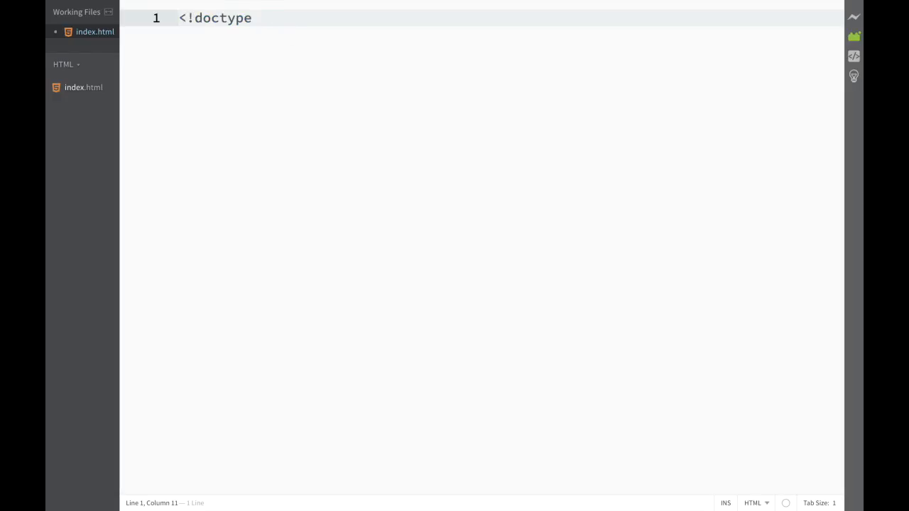
text(HTML)
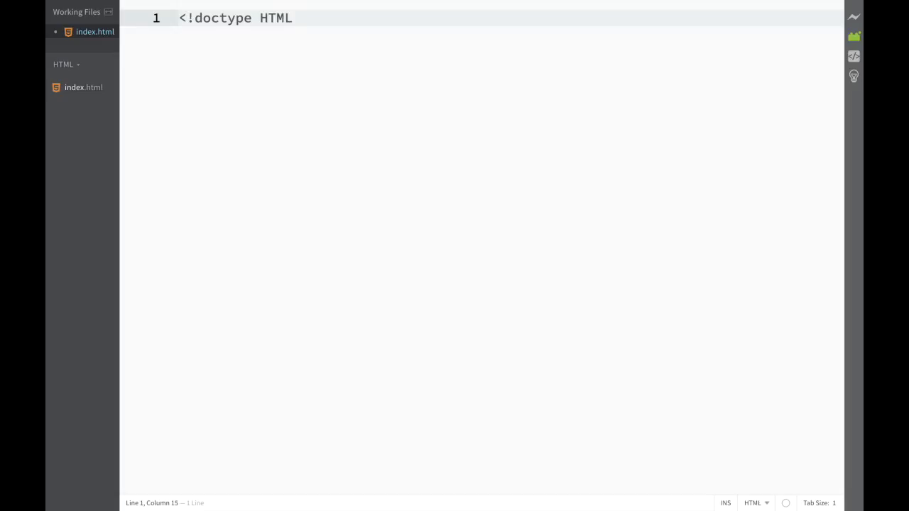
text(>)
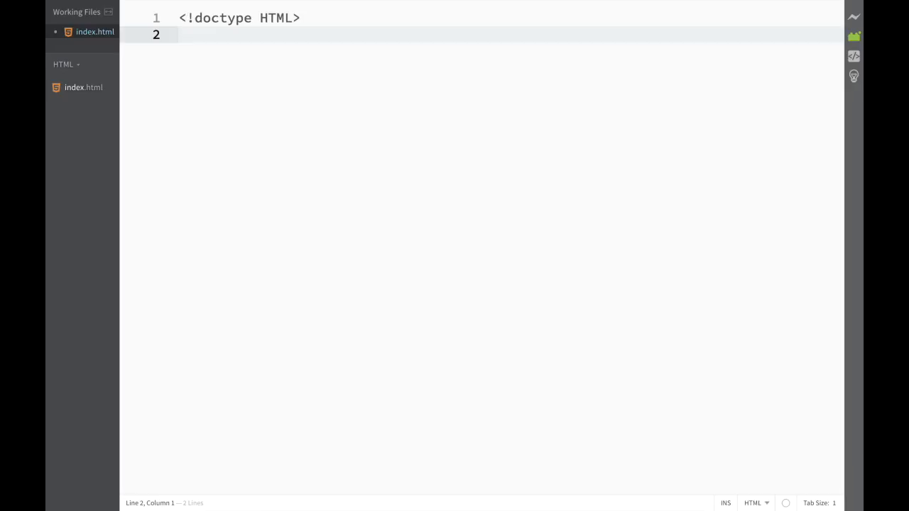
mouse_move(288, 45)
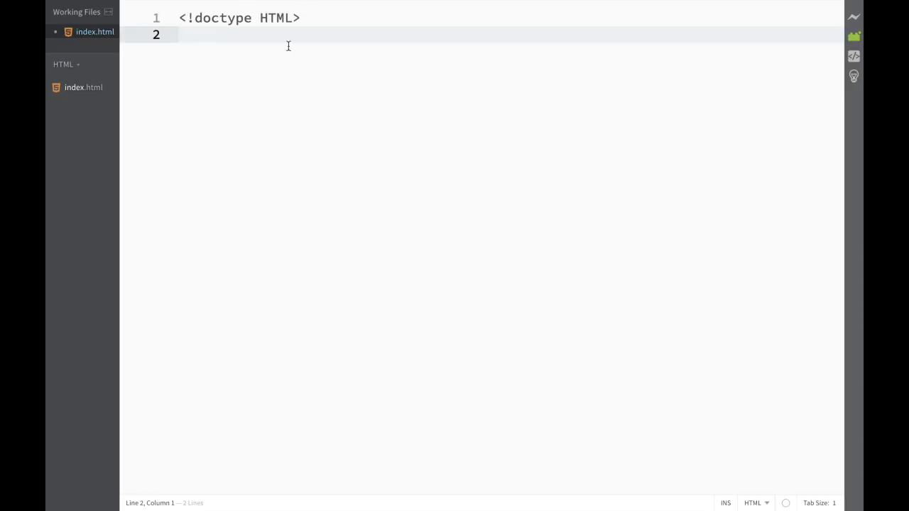
mouse_move(272, 22)
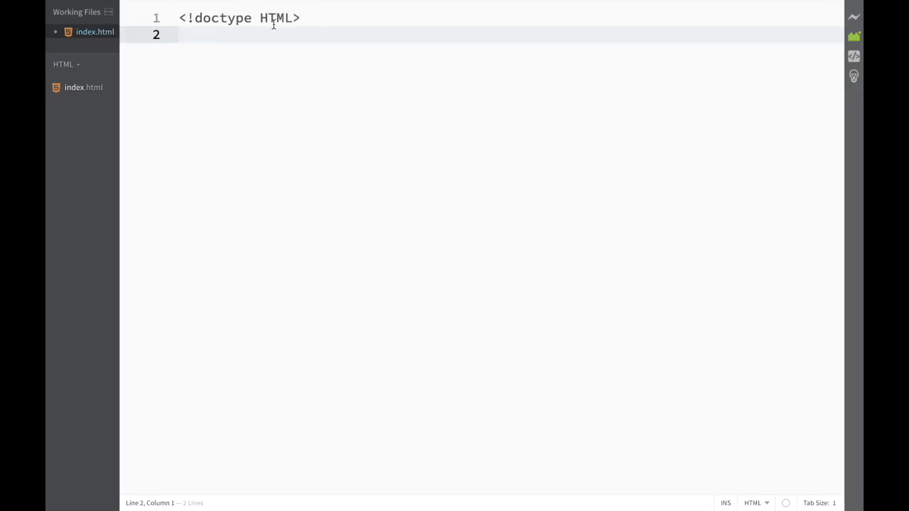
- Add an html element under the doctype with blank lines between its tags
text(<)
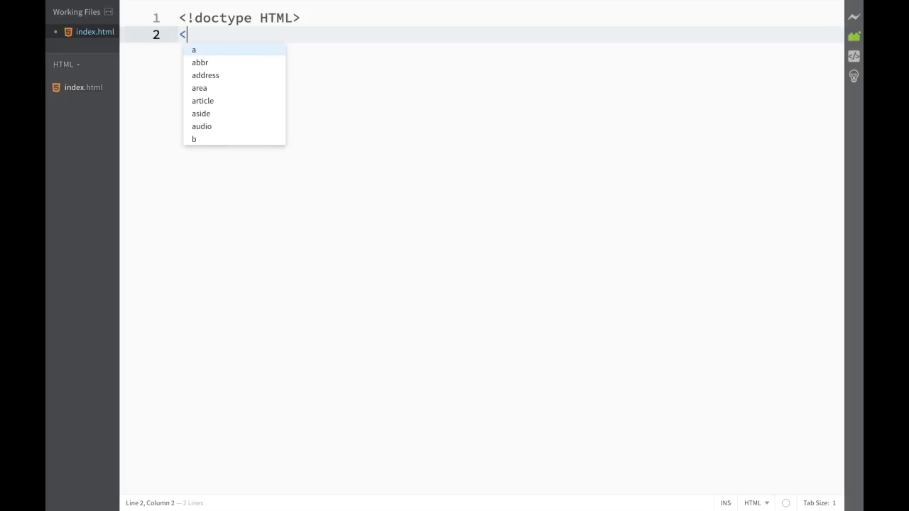
text(html>)
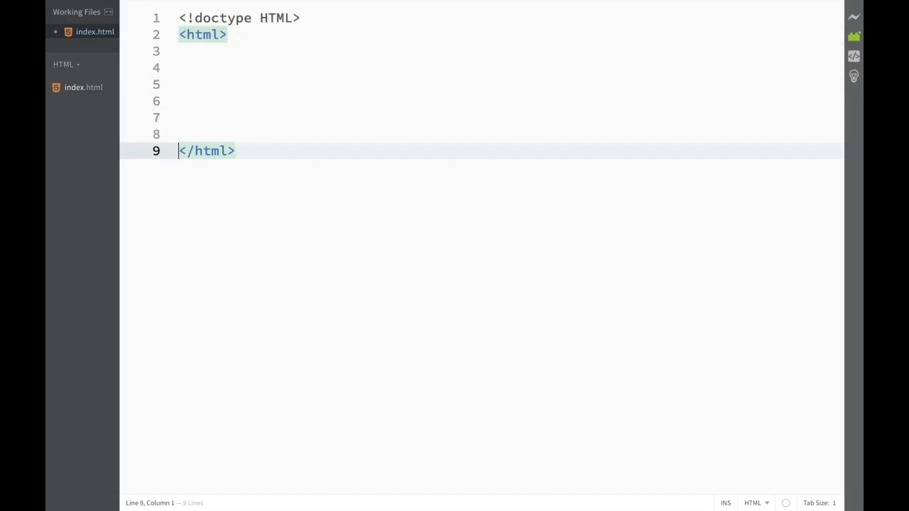
key(Enter)
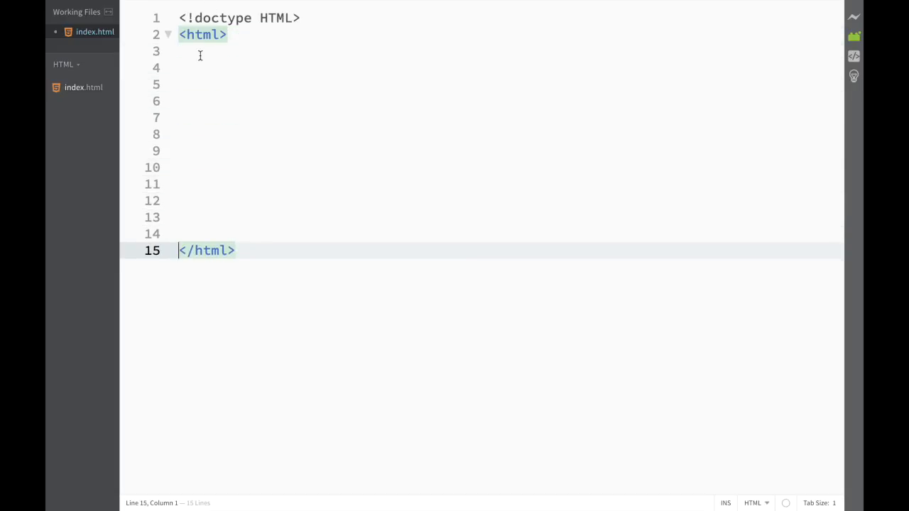
click(182, 51)
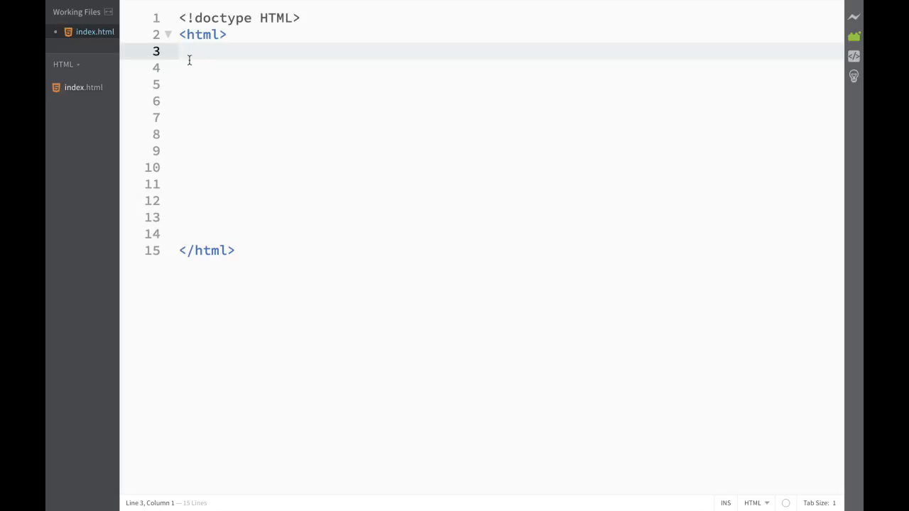
- Add head and body elements inside the html element
text(<)
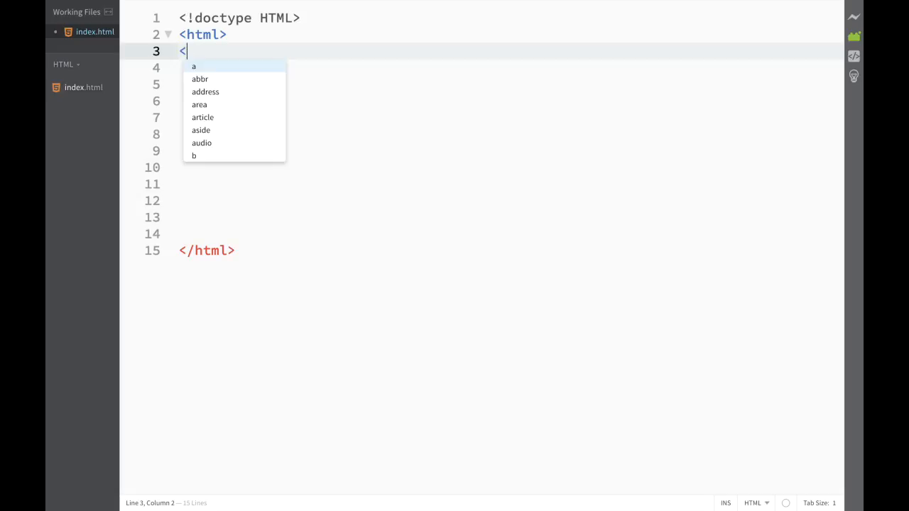
text(bod)
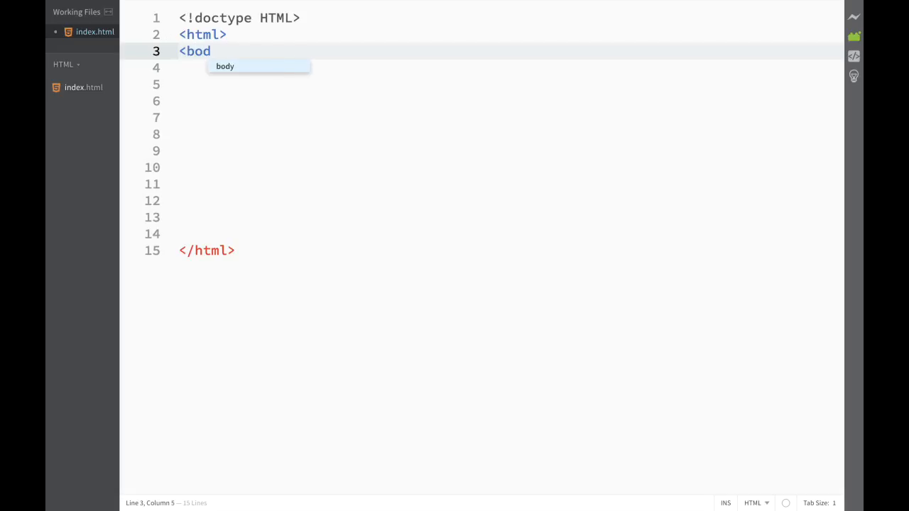
text(he)
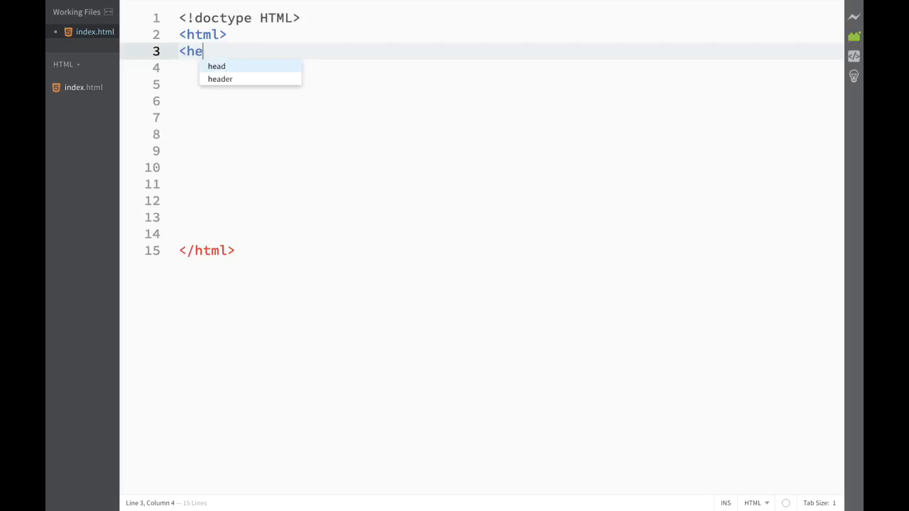
text(ad>)
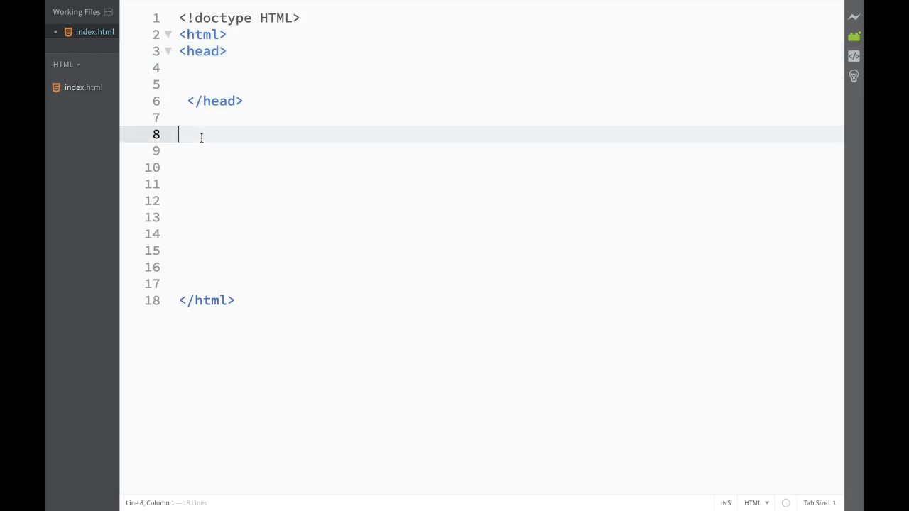
text(<body>)
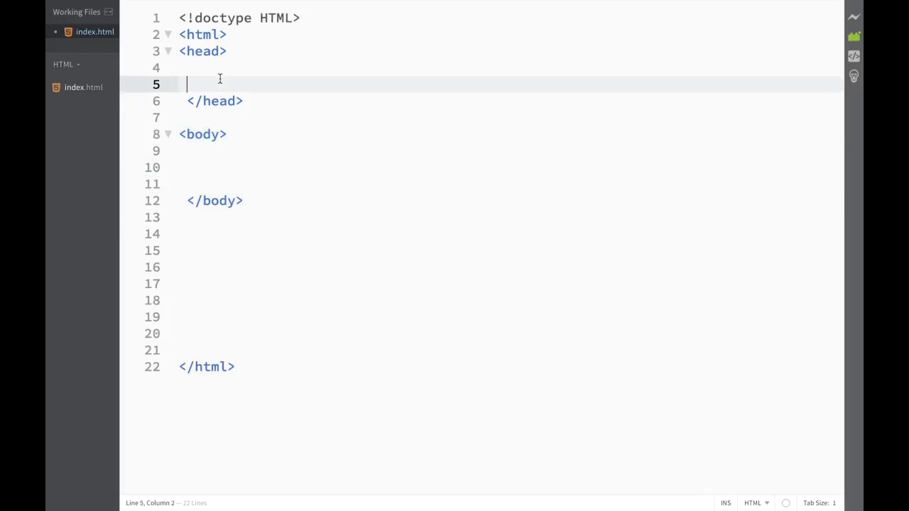
key(Up)
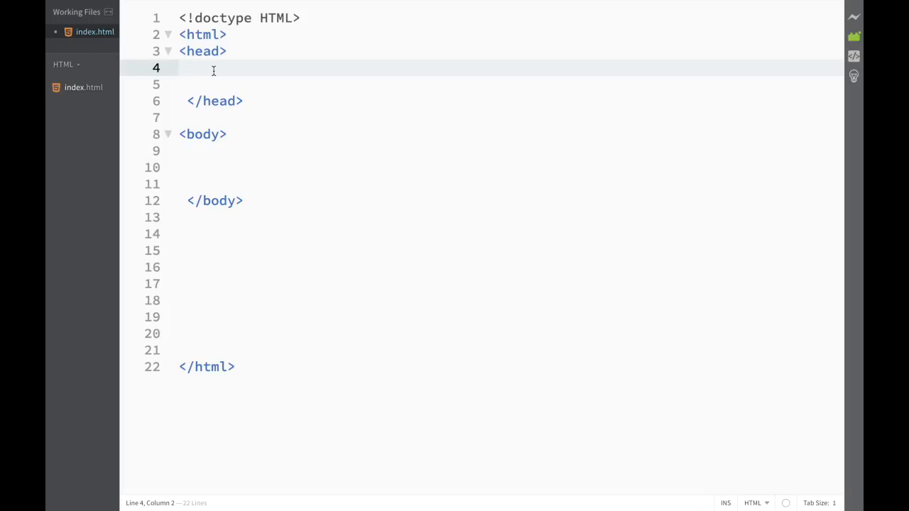
mouse_move(193, 59)
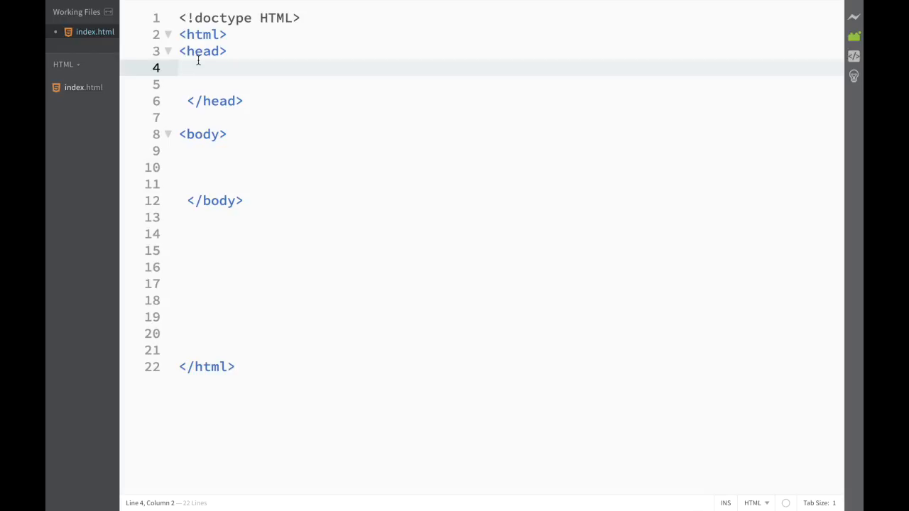
mouse_move(193, 82)
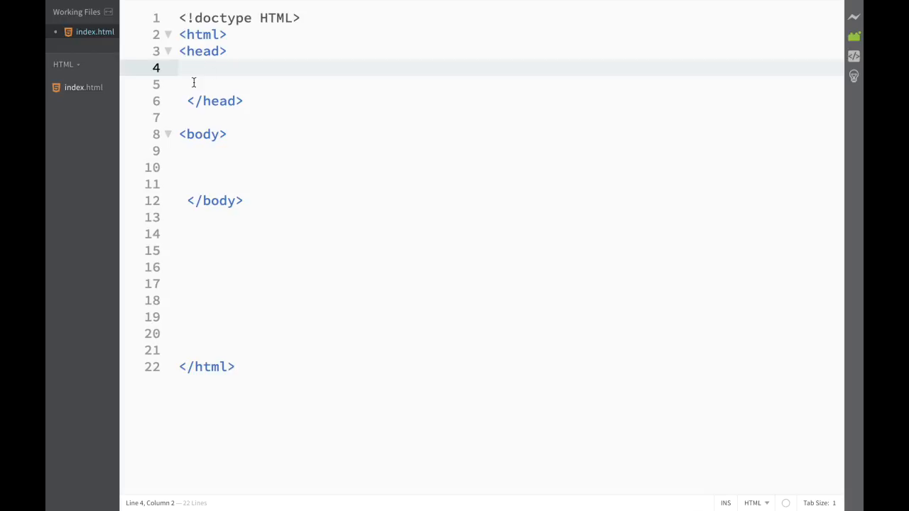
- Leave blank lines inside head and body and pull the closing body tag to the left
click(205, 151)
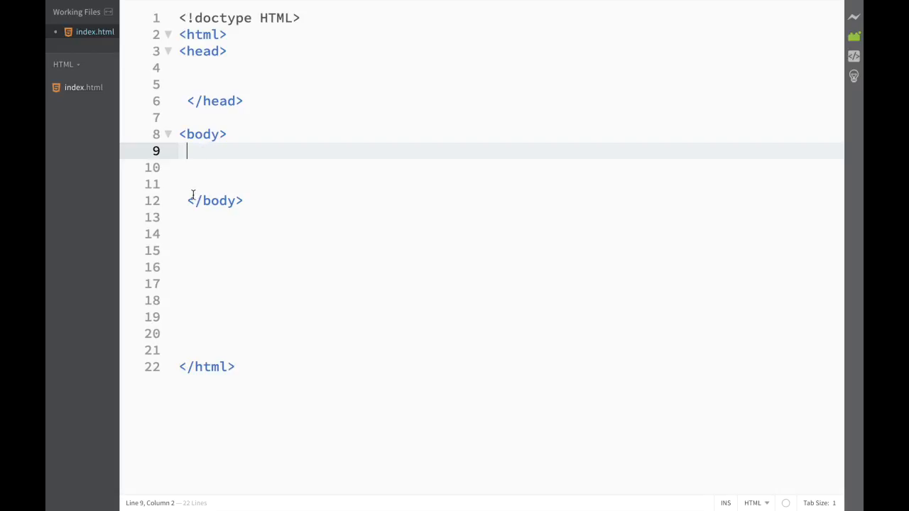
click(213, 201)
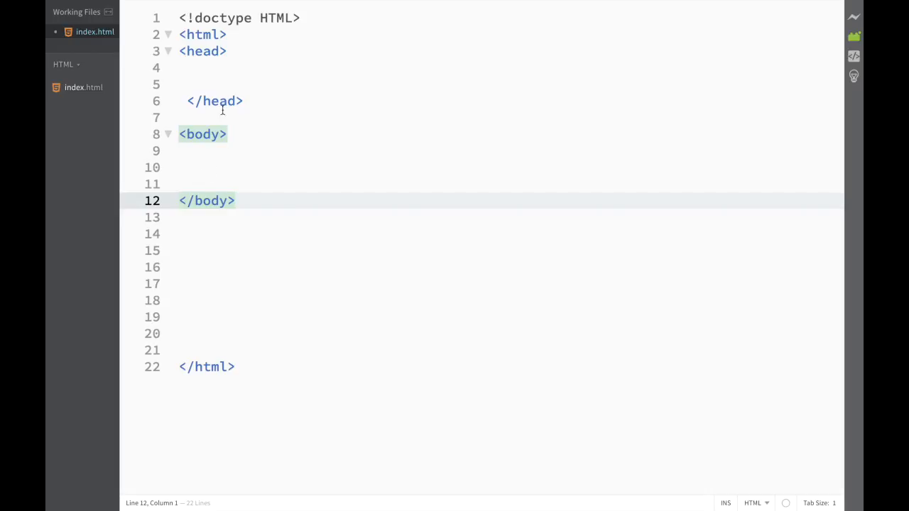
click(206, 68)
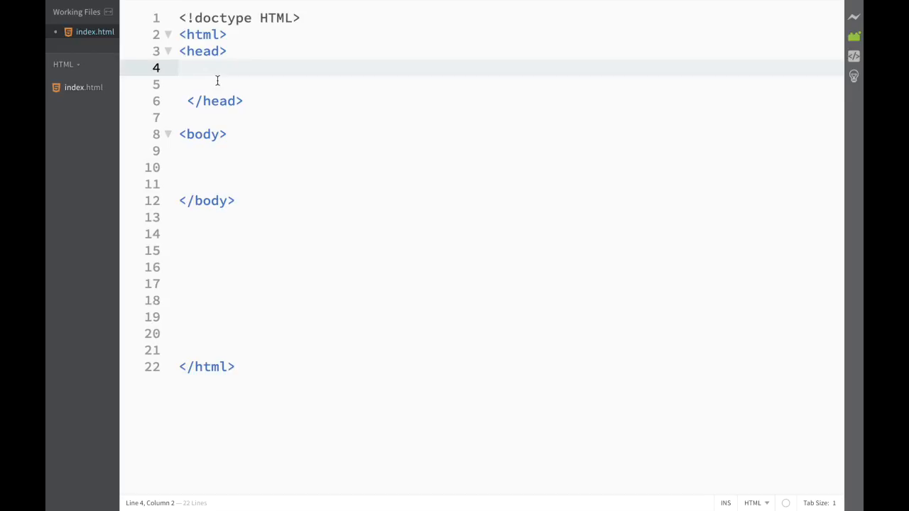
- Add a title element reading 'First Web Site' inside the head
text(<)
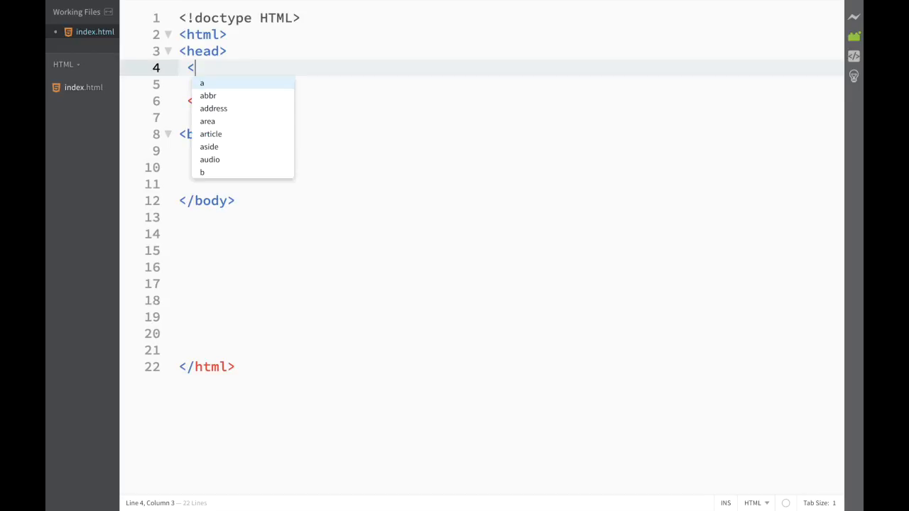
text(t)
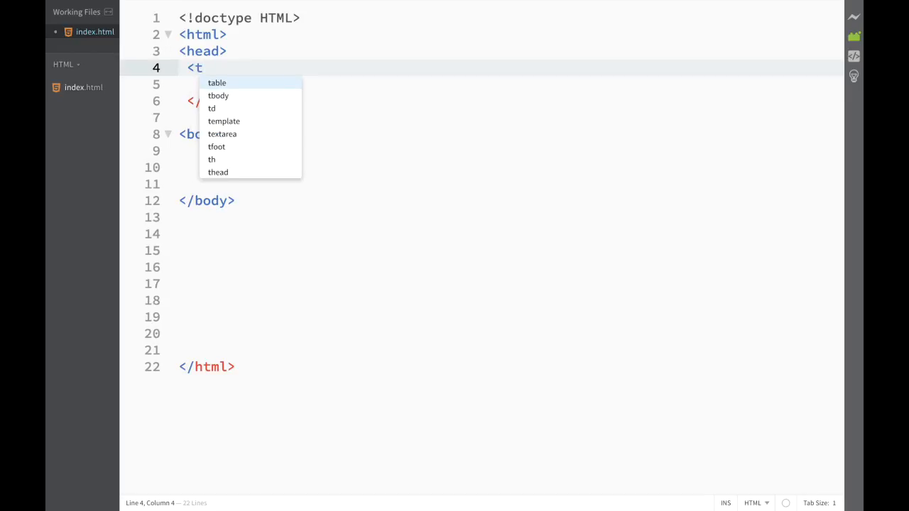
text(itle)
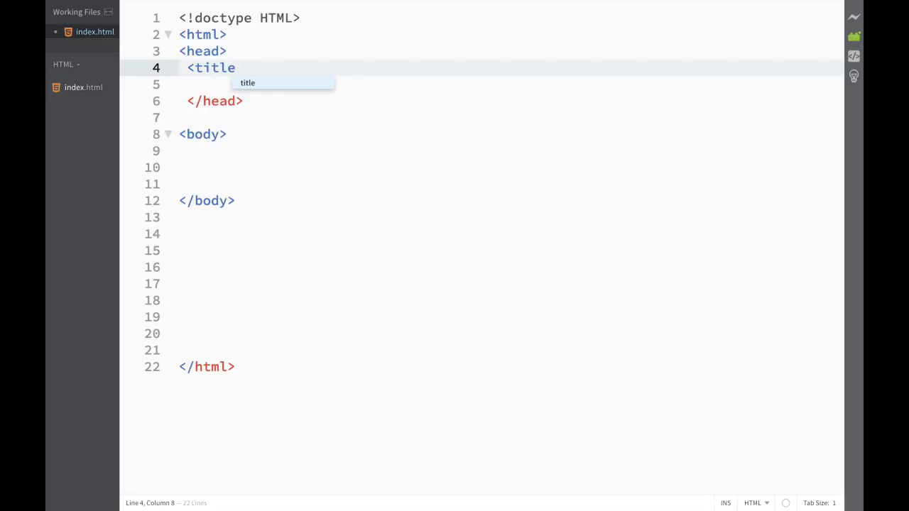
mouse_move(264, 51)
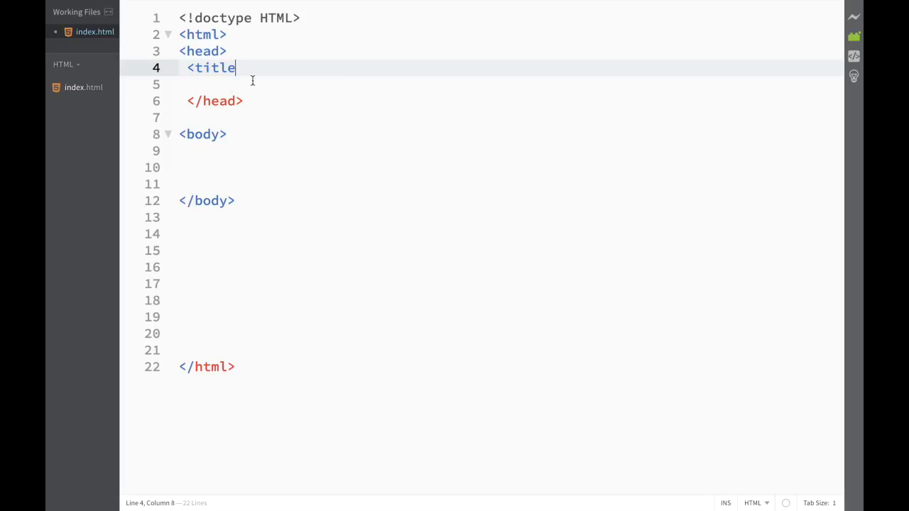
text(></title>)
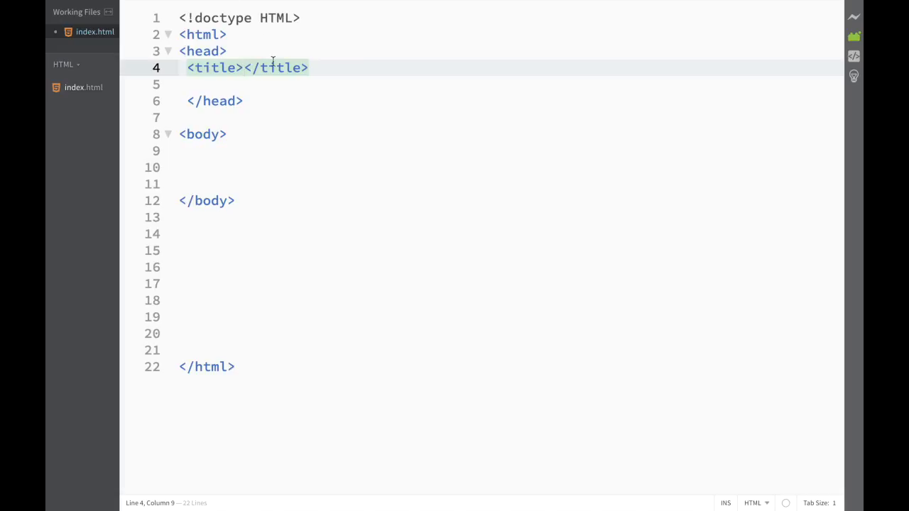
mouse_move(304, 67)
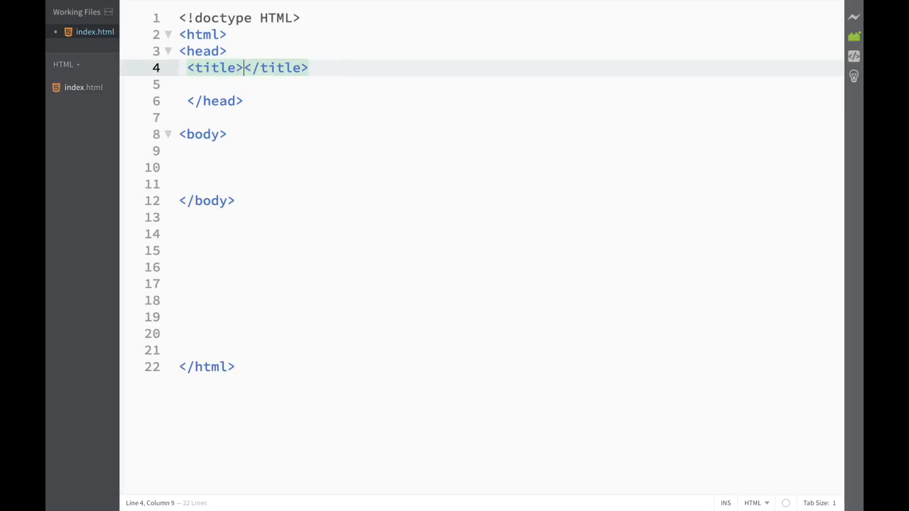
text(First W)
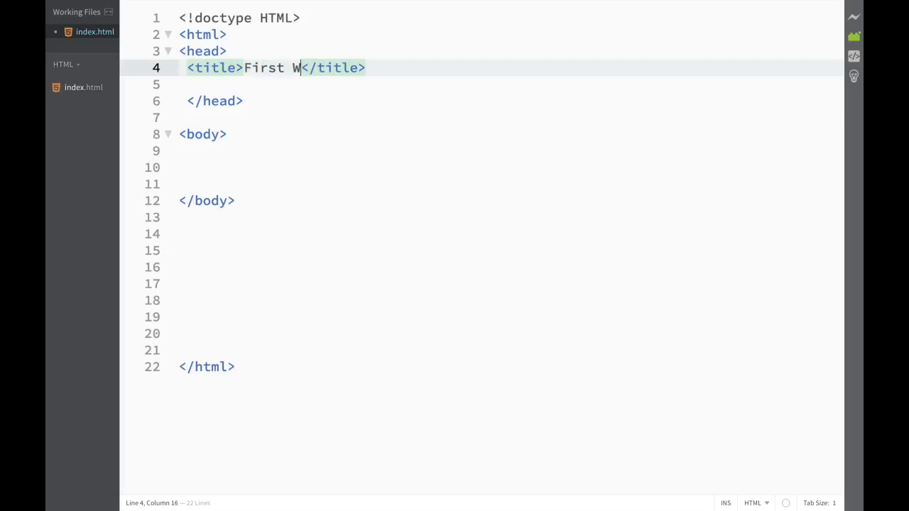
text(eb)
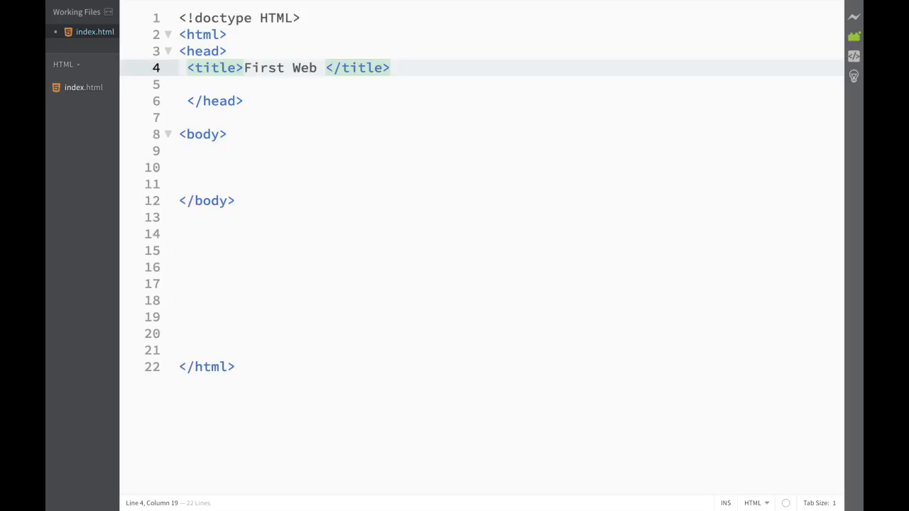
text(Site)
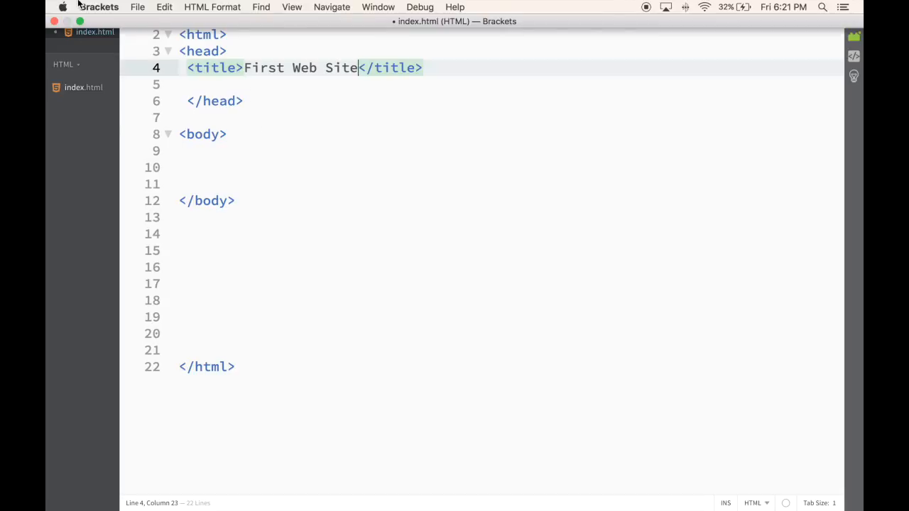
click(80, 21)
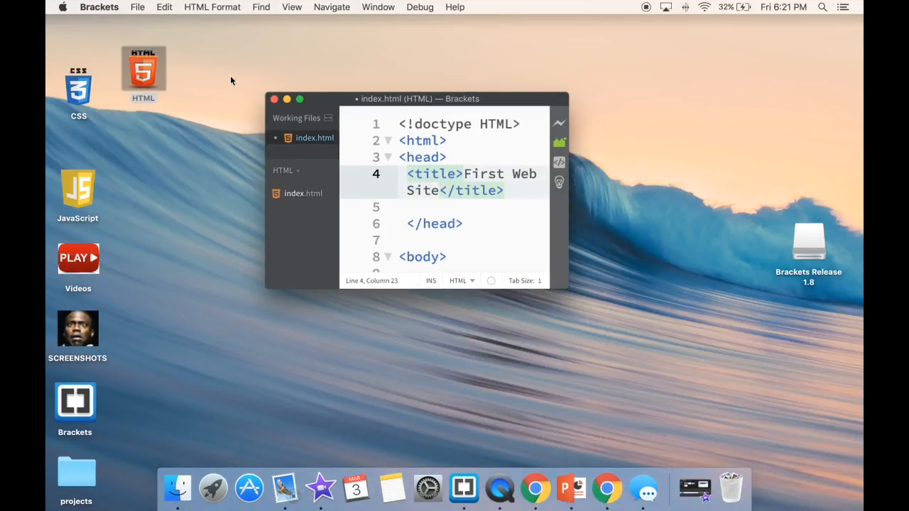
mouse_move(358, 145)
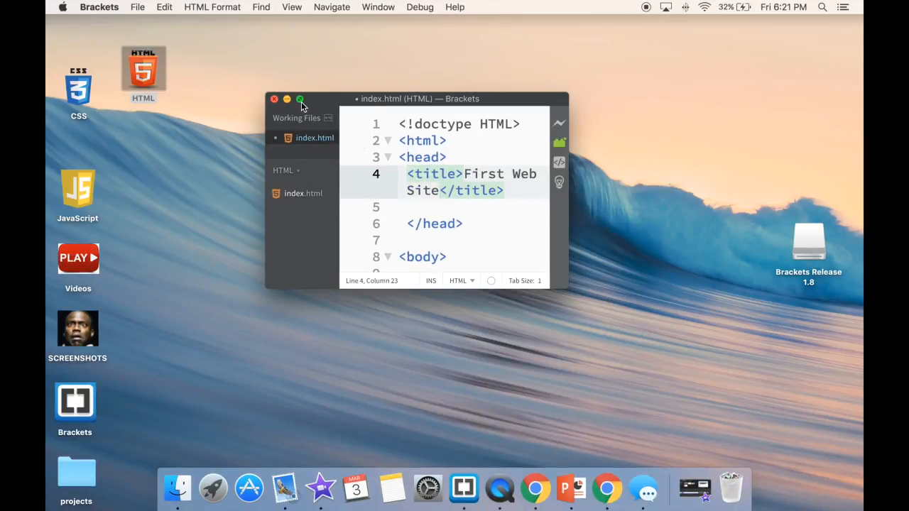
- Save index.html with the First Web Site title
click(138, 7)
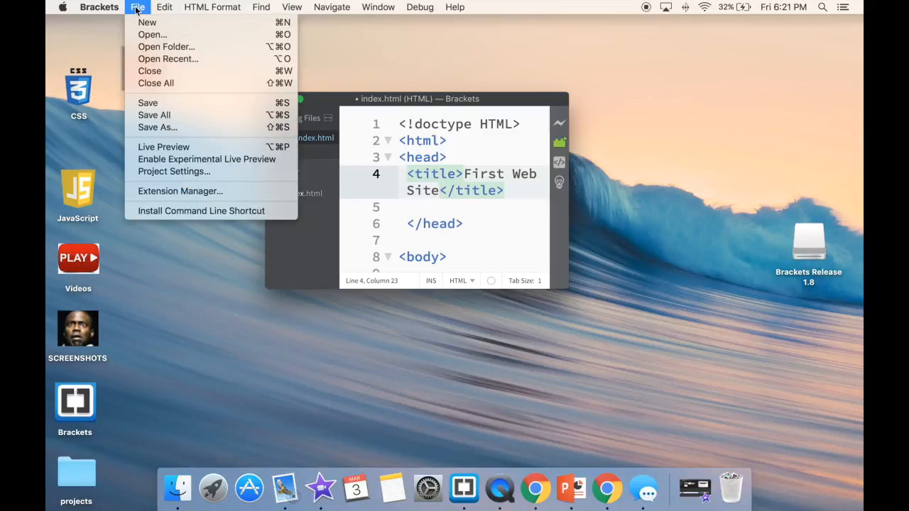
mouse_move(148, 102)
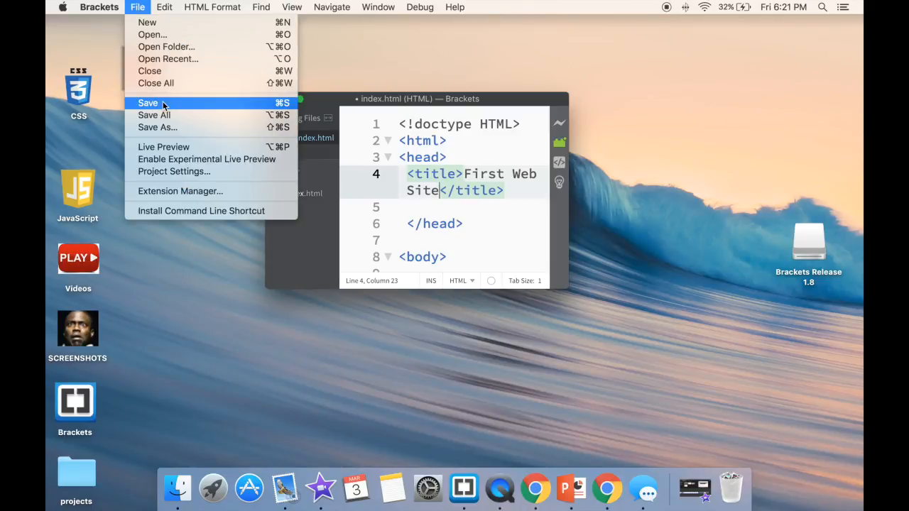
click(148, 103)
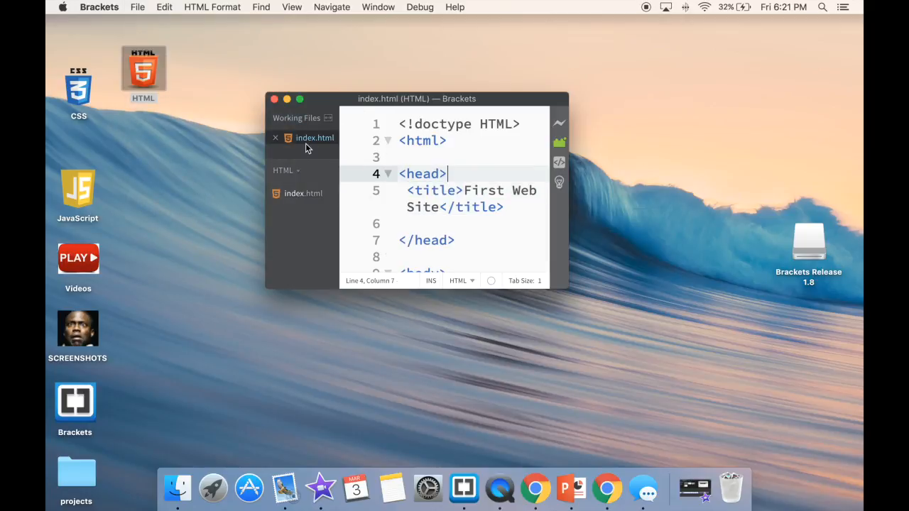
mouse_move(149, 79)
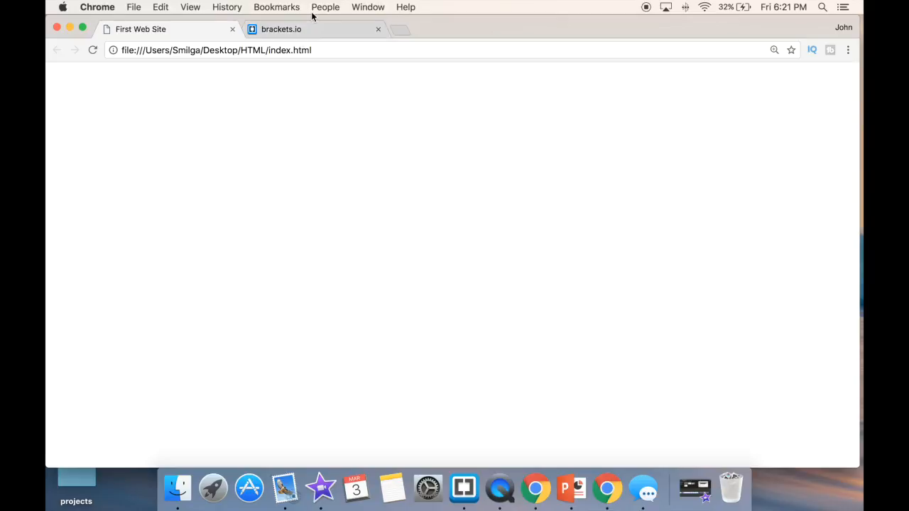
mouse_move(409, 26)
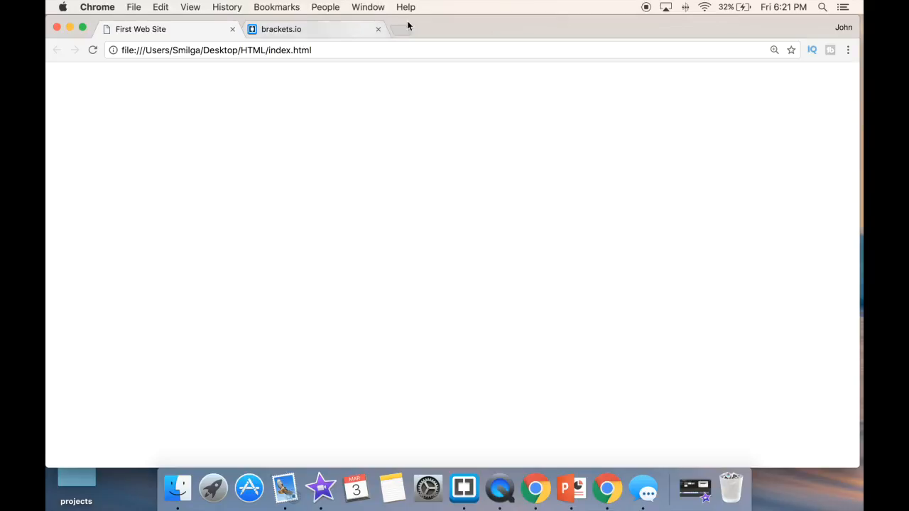
- Close the brackets.io tab and the Chrome window, returning to Brackets
click(378, 28)
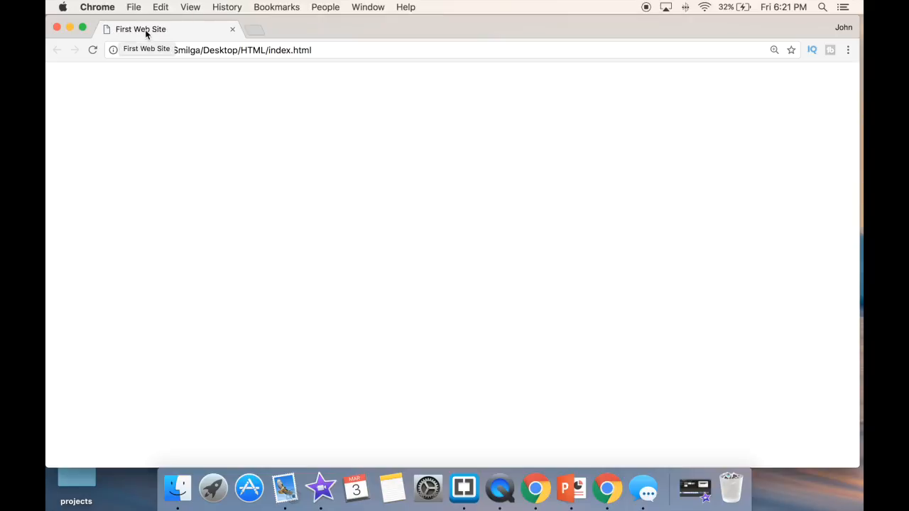
mouse_move(151, 48)
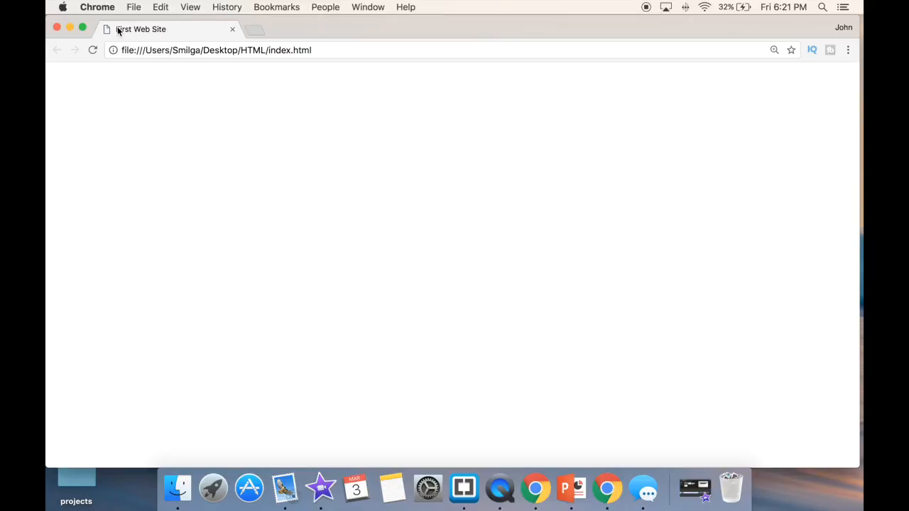
click(56, 29)
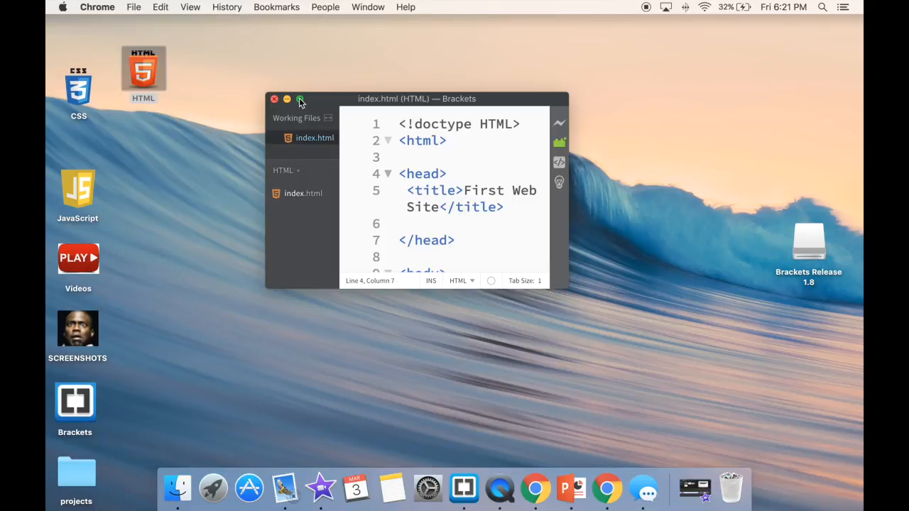
- Take the Brackets editor out of full screen so it floats over the desktop and browser
click(300, 100)
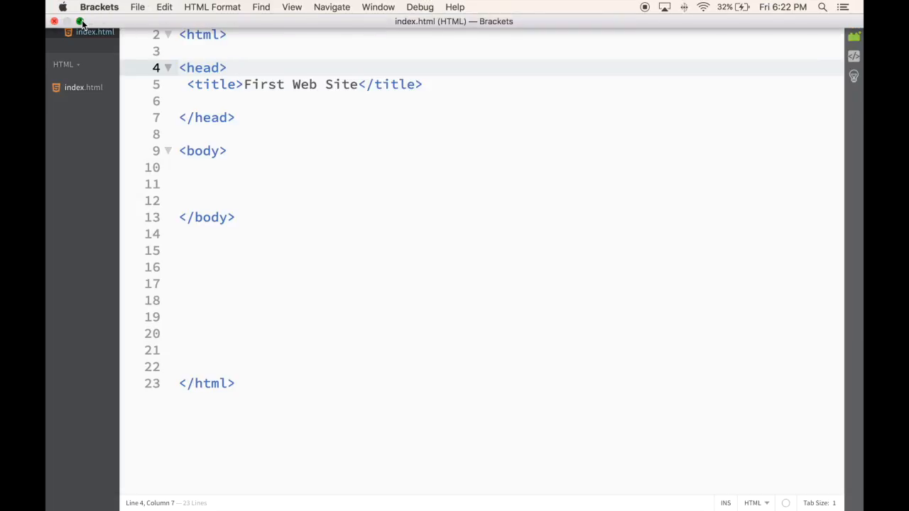
click(79, 23)
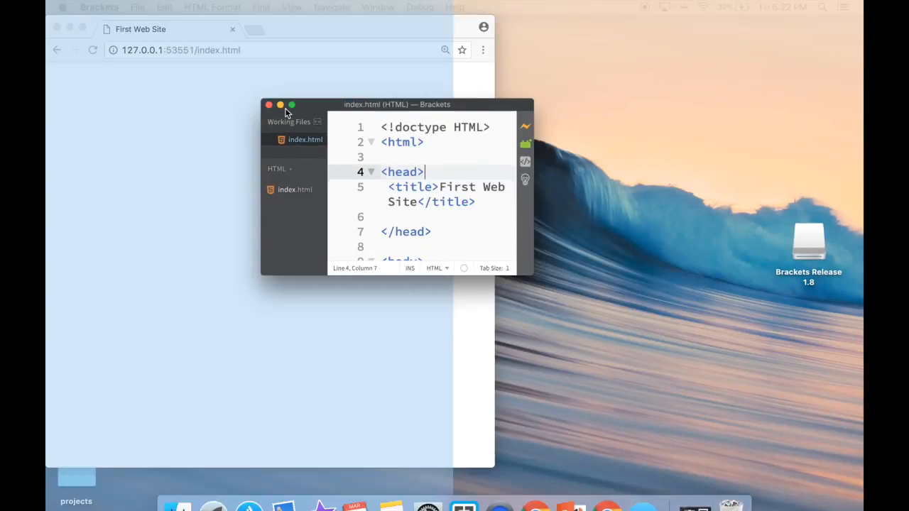
- Tile Brackets beside the Chrome preview and change the title to 'Website about apples'
click(291, 105)
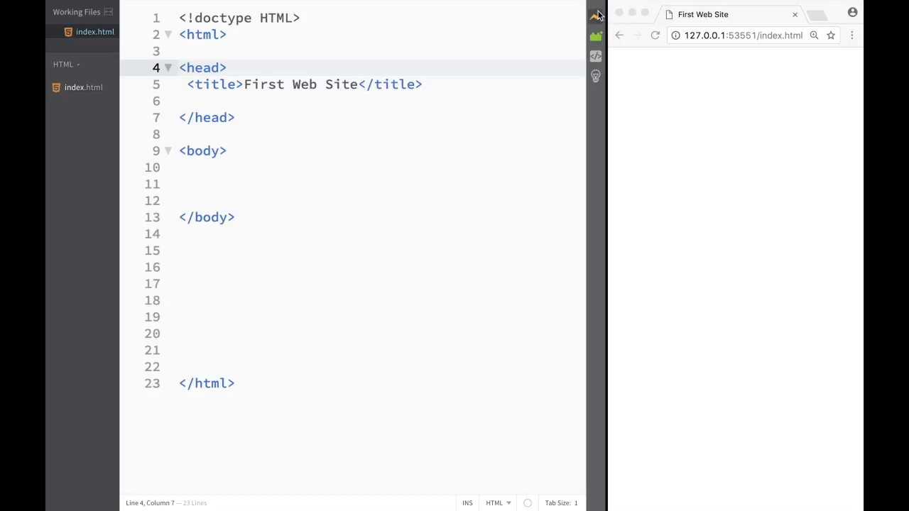
mouse_move(589, 22)
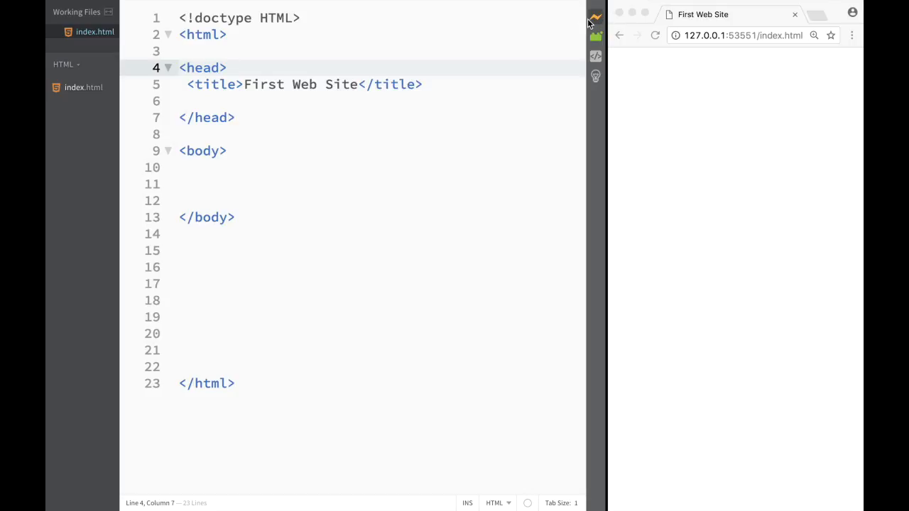
mouse_move(509, 77)
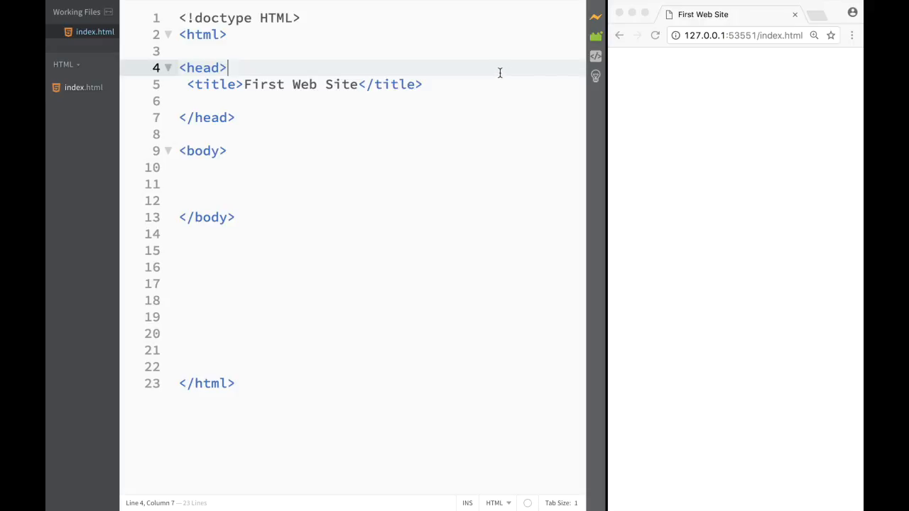
mouse_move(361, 80)
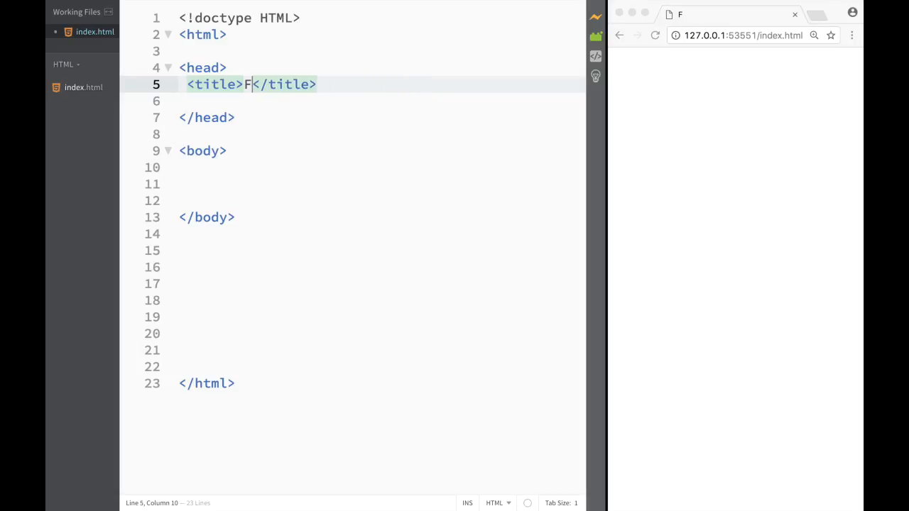
key(Backspace)
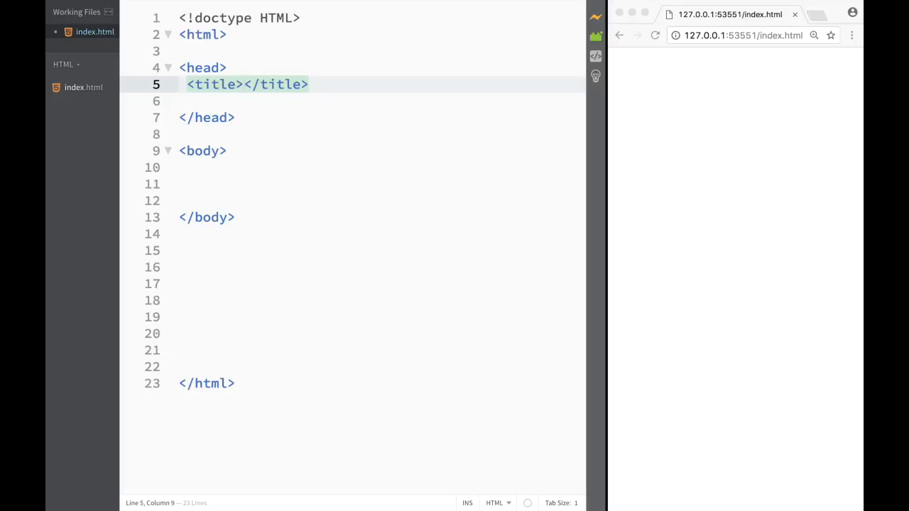
text(Websit)
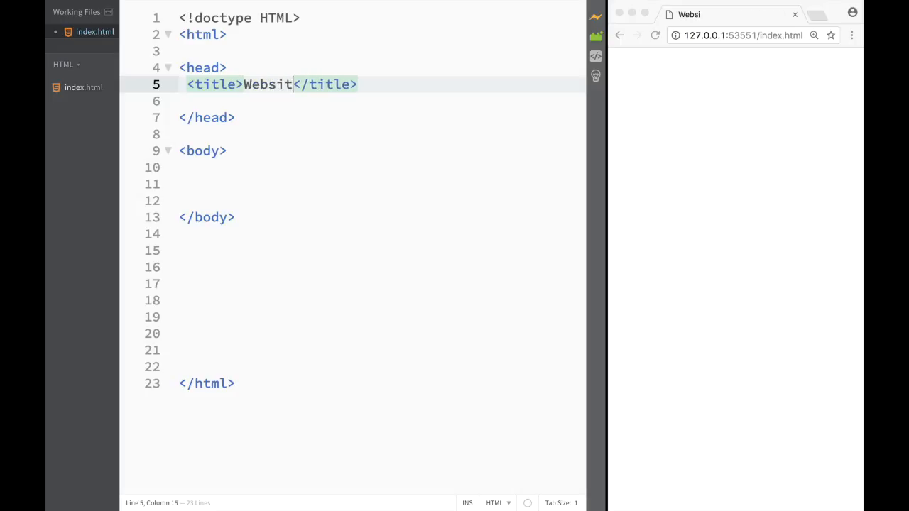
text(e about)
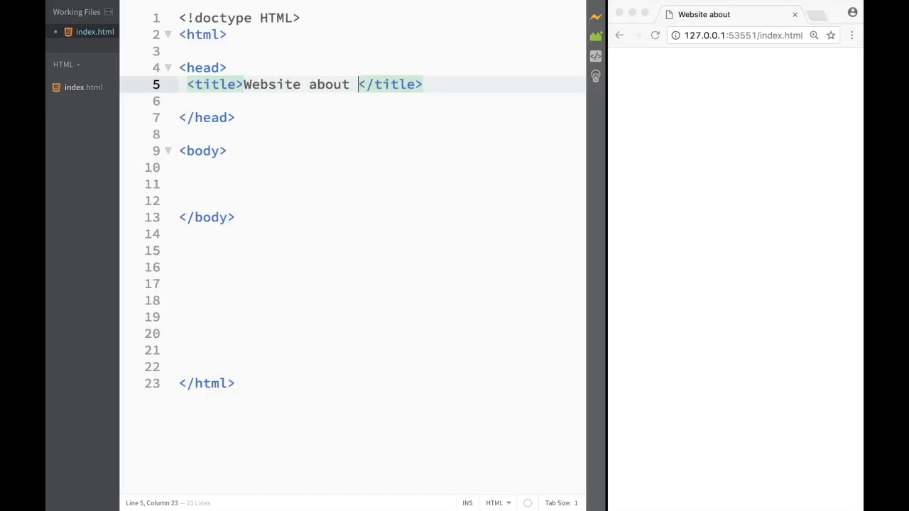
text(apples)
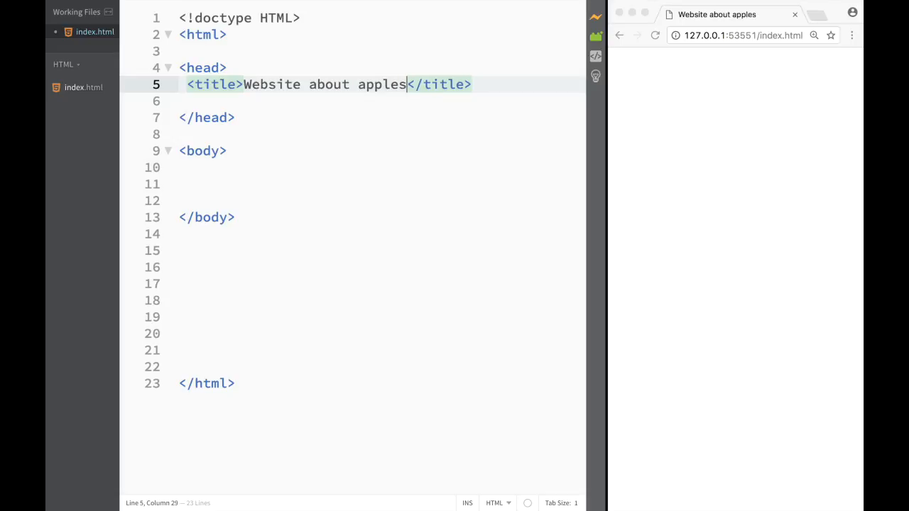
click(247, 167)
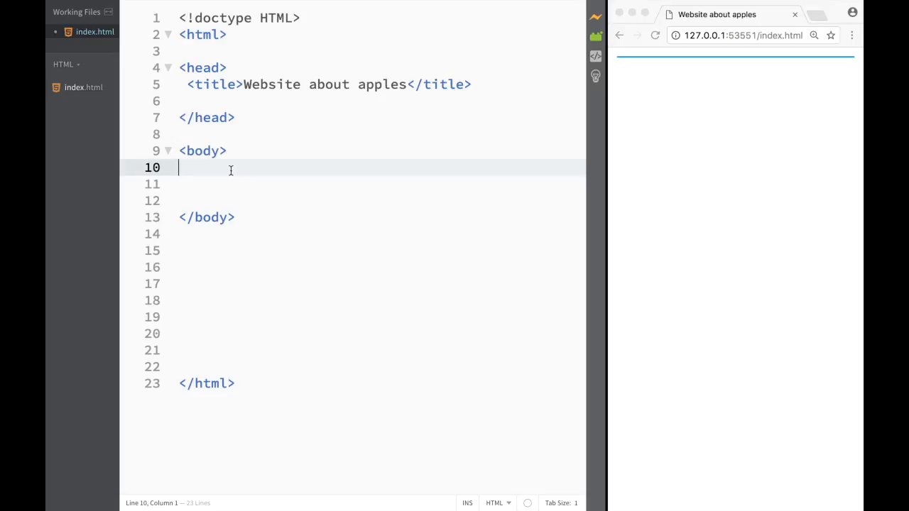
- Write <h1>THIS IS TITLE</h1> on line 10 of the body, shown large in the preview
text(<)
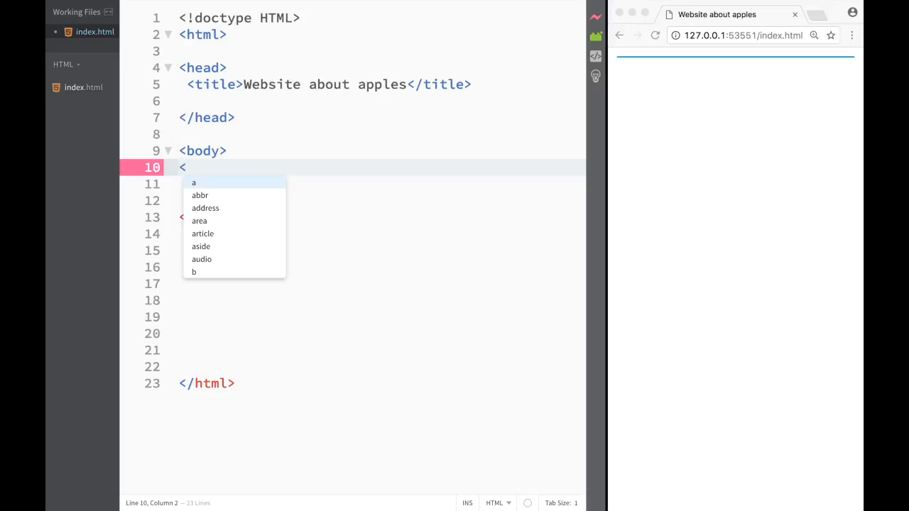
text(h1)
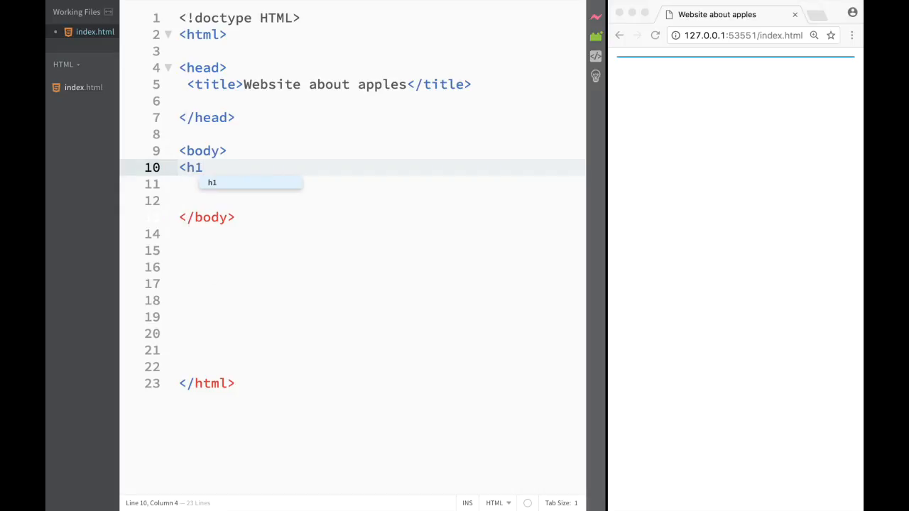
text(T</h1>)
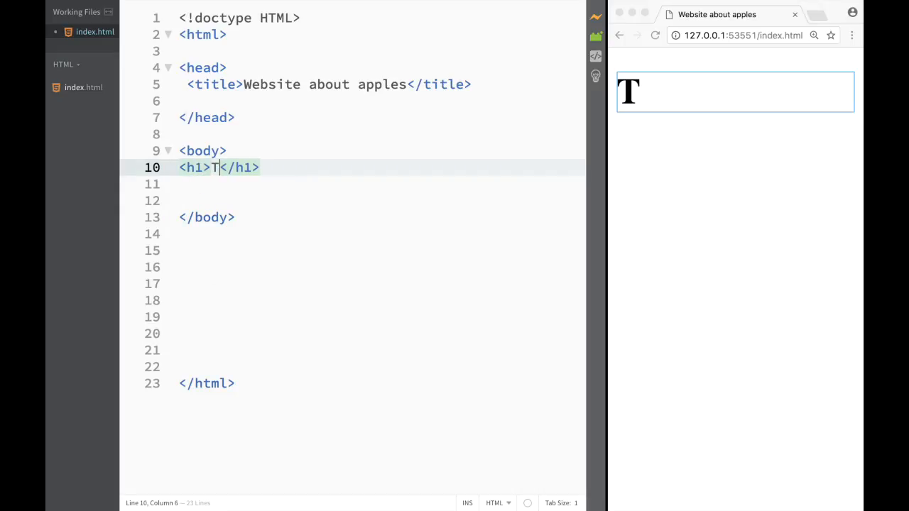
key(Backspace)
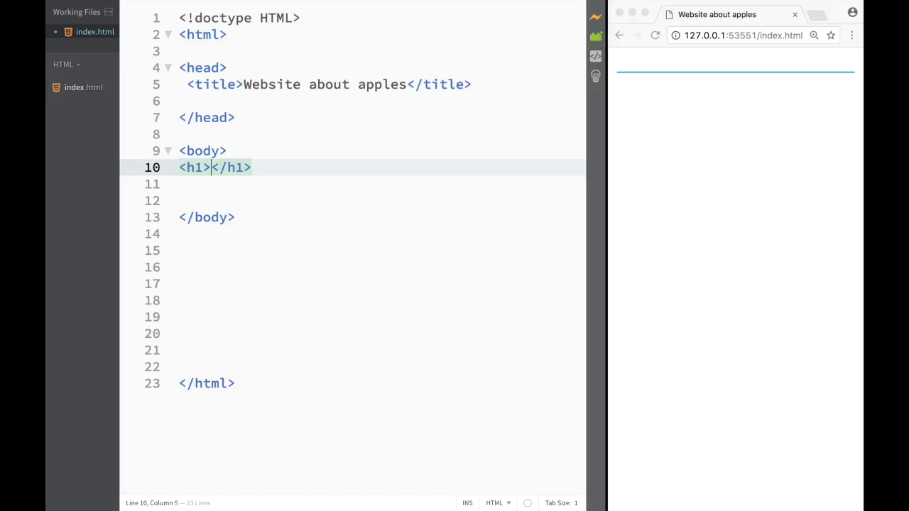
text(THIS T)
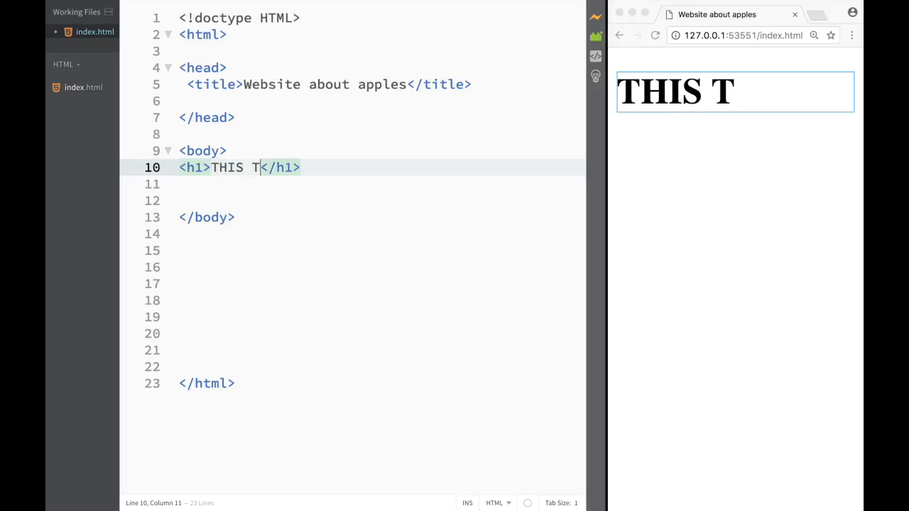
key(Backspace)
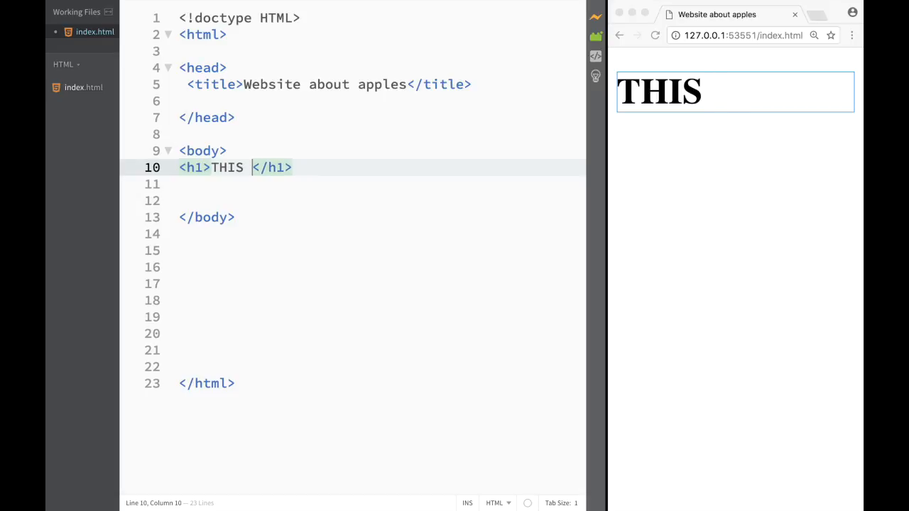
text(IS TI)
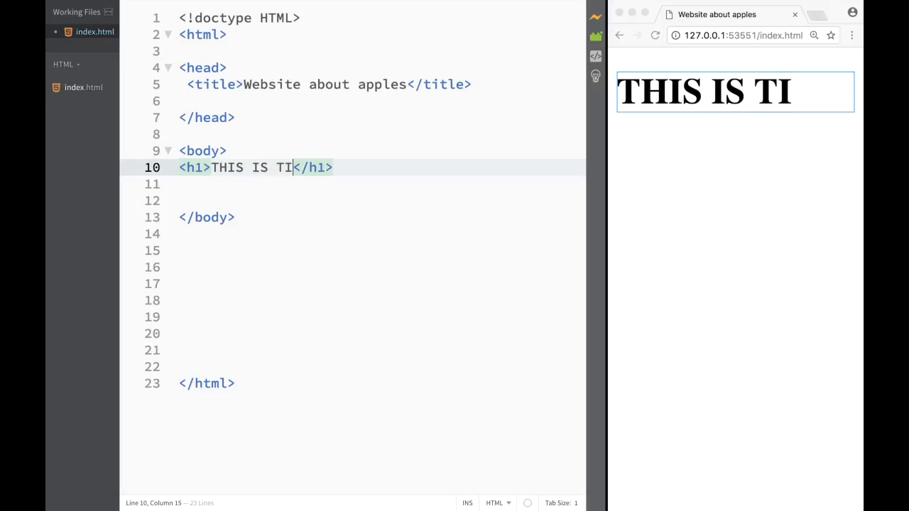
text(TLE)
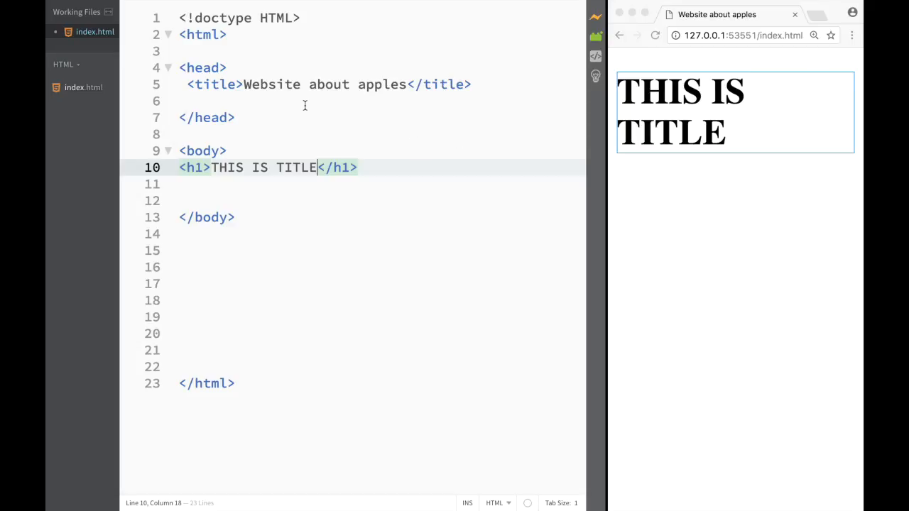
mouse_move(245, 57)
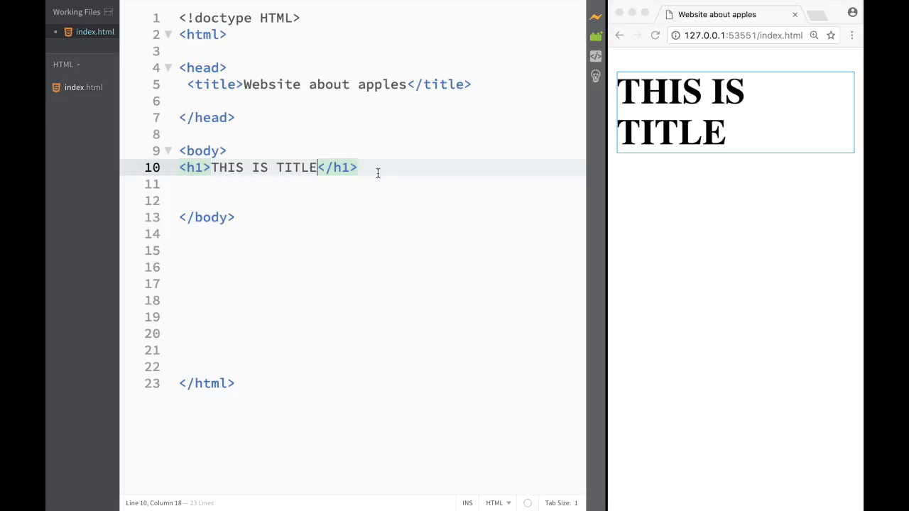
mouse_move(525, 131)
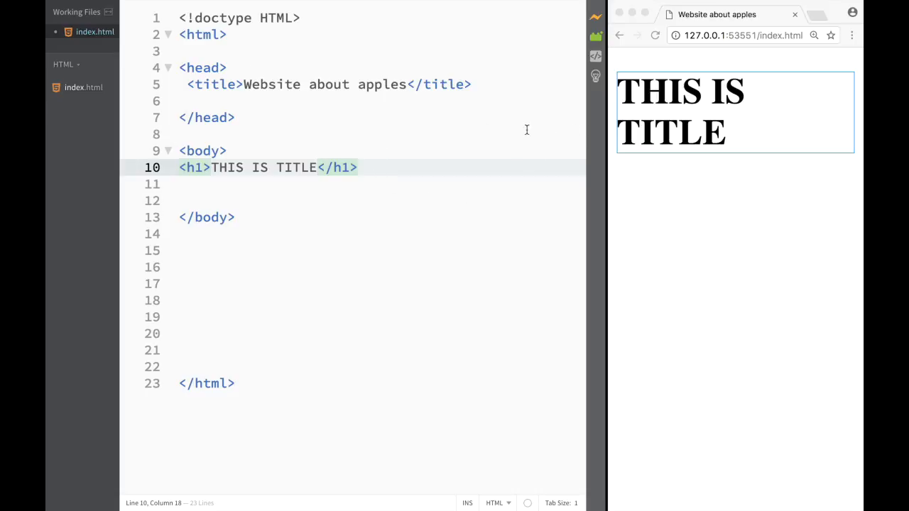
mouse_move(565, 22)
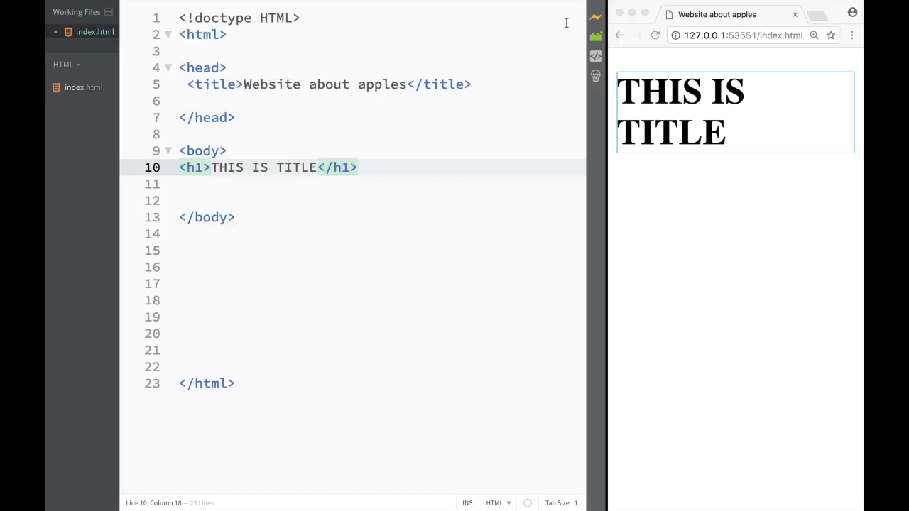
mouse_move(583, 25)
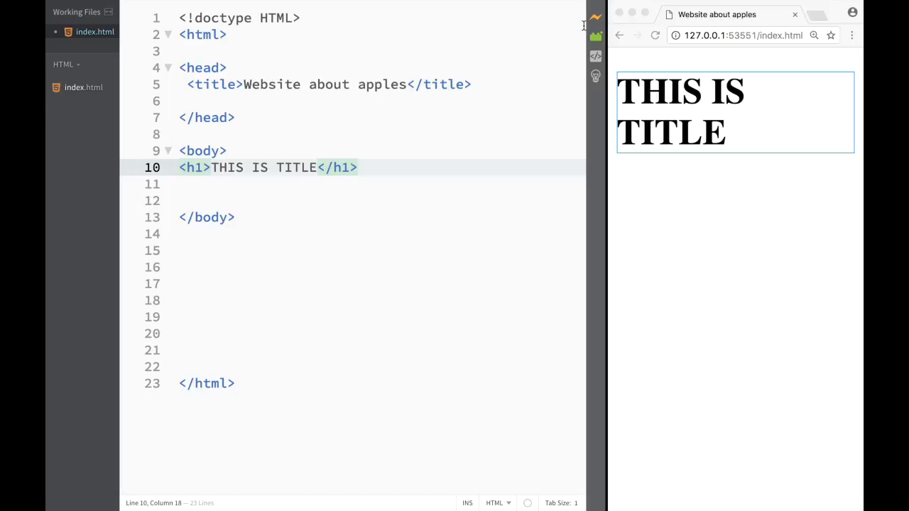
mouse_move(477, 57)
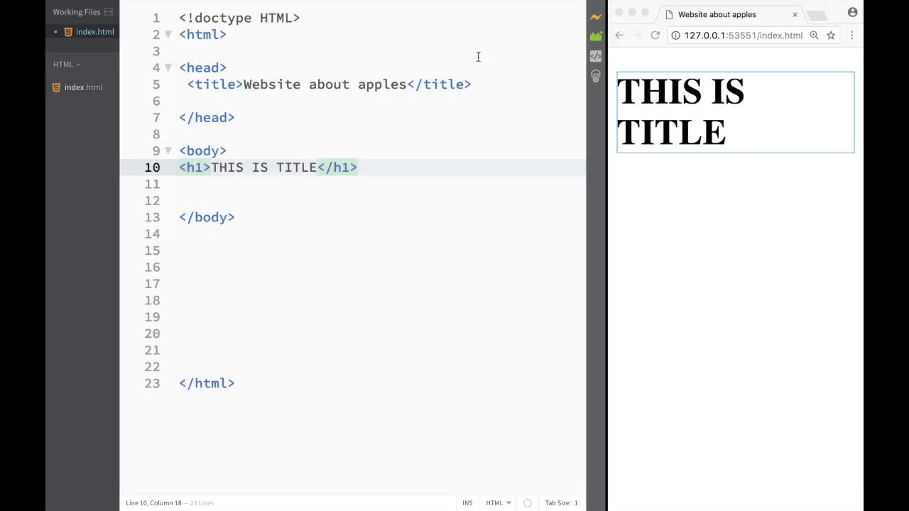